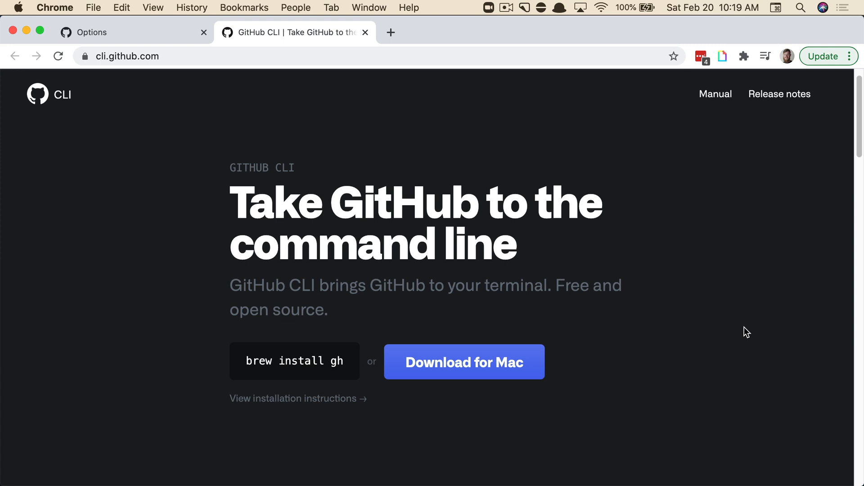
mouse_move(389, 389)
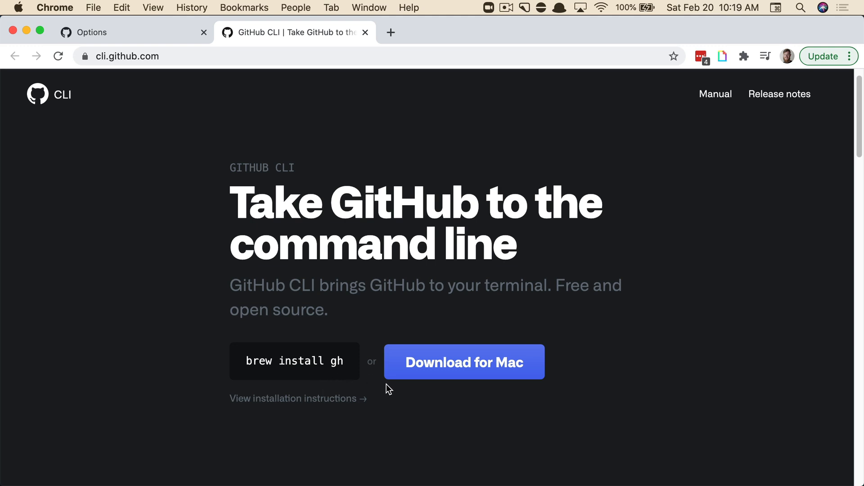
mouse_move(641, 392)
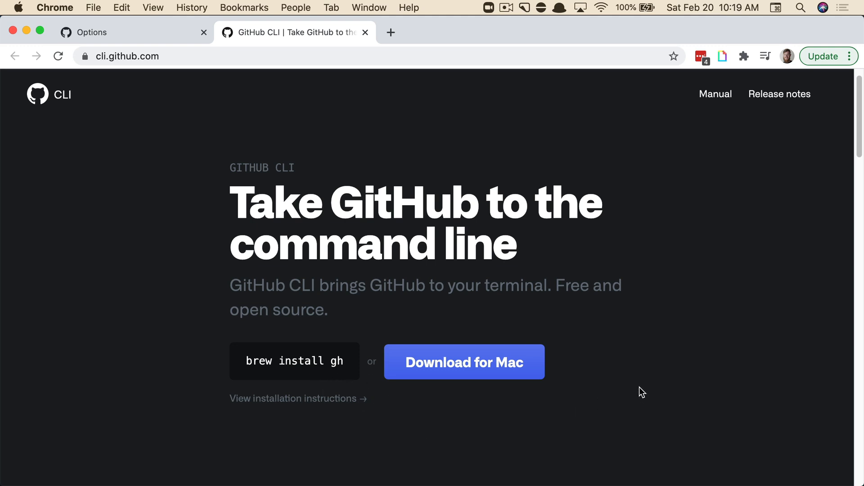
Scroll the cli.github.com homepage down to the gh pr status and gh pr create examples
scroll("down", 3)
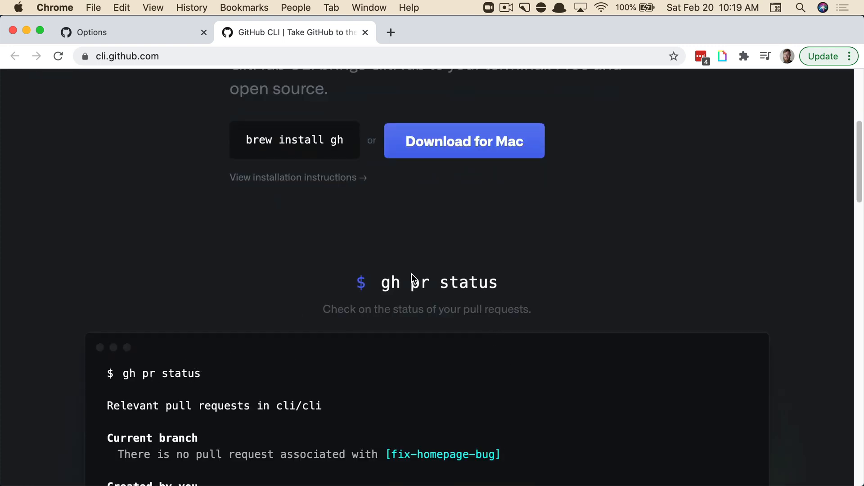
mouse_move(599, 256)
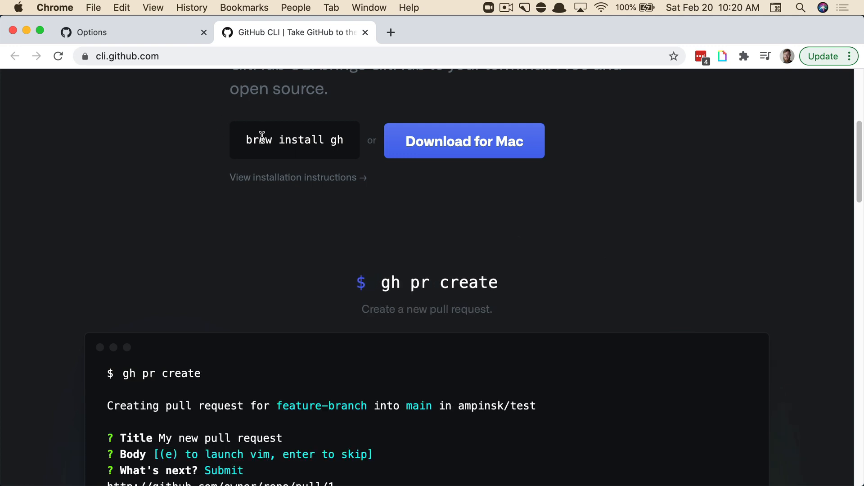
mouse_move(622, 220)
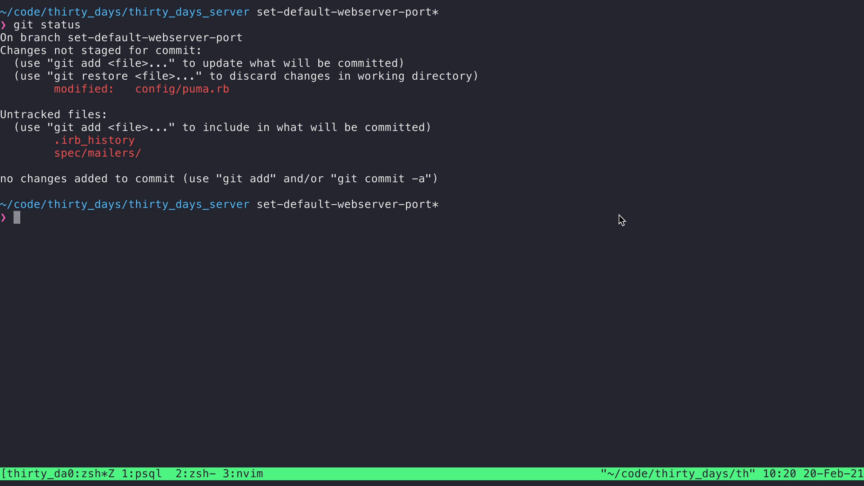
Stage the puma.rb port hunk with git add --patch, answering y
type("git a")
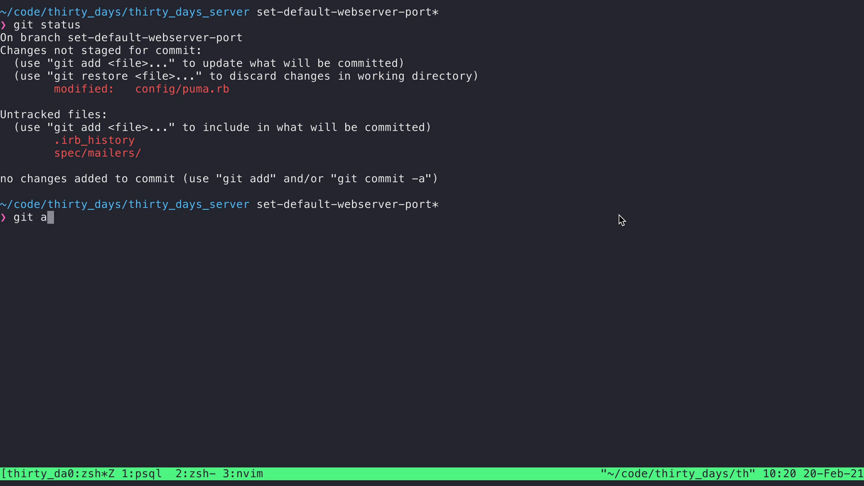
key("Return")
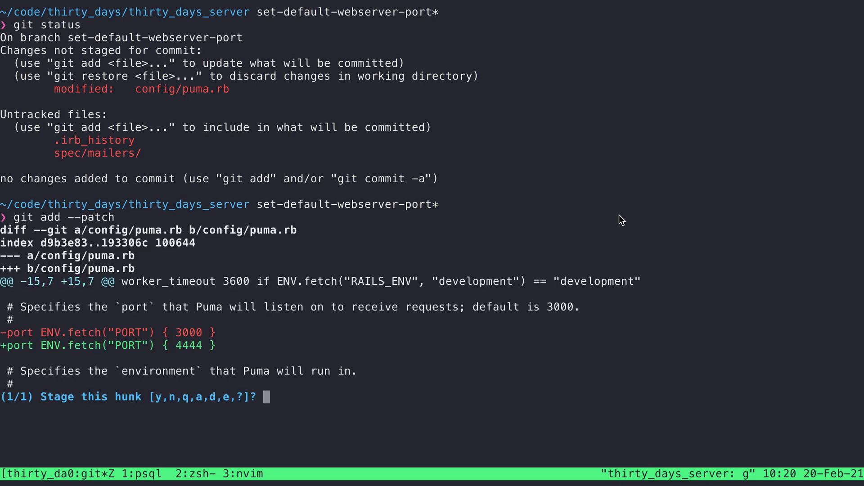
type("y")
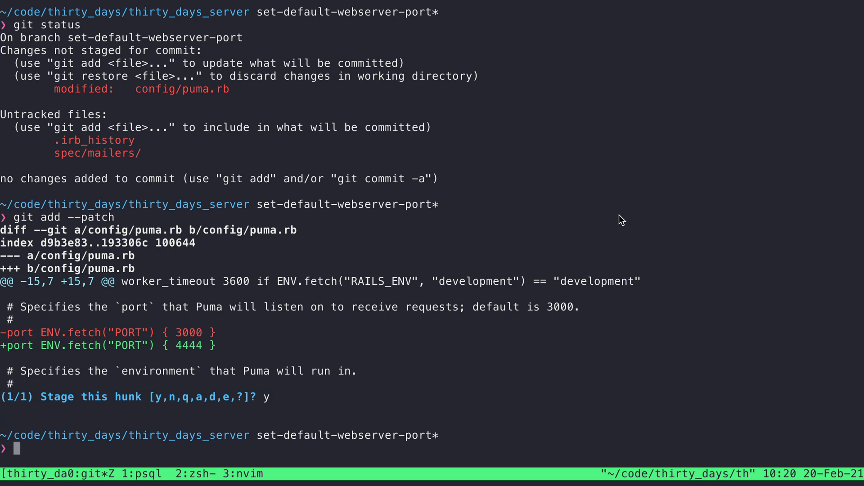
Commit the staged change with the message "Change default port to 4444"
type("git co")
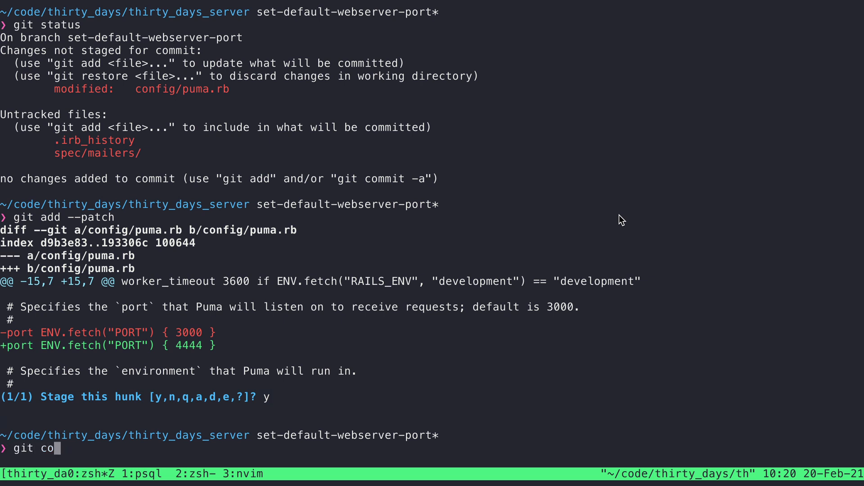
type("mmit -m \"")
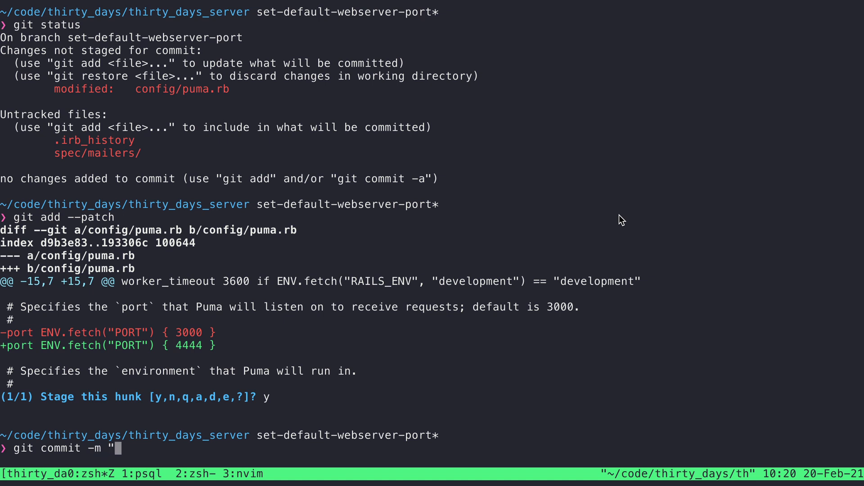
type("Change default")
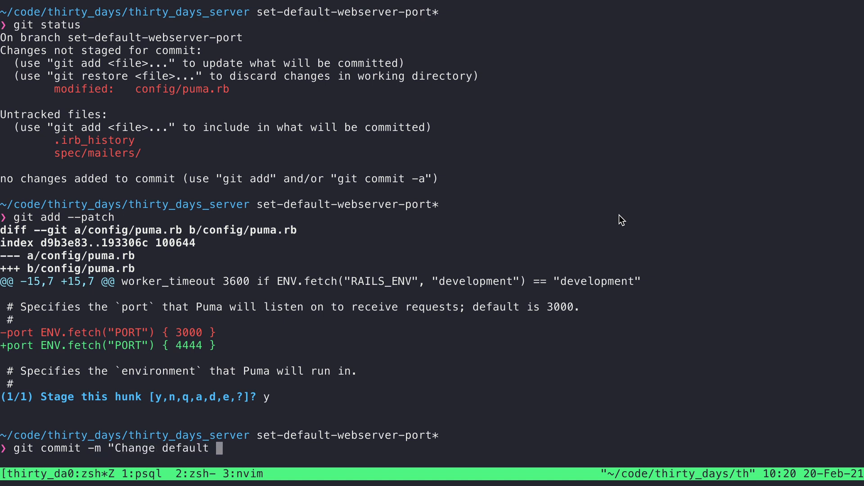
type("port to")
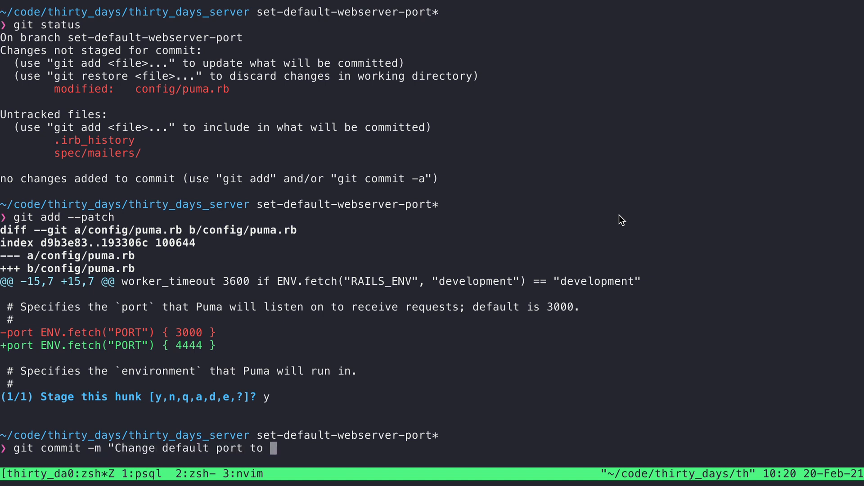
key("Return")
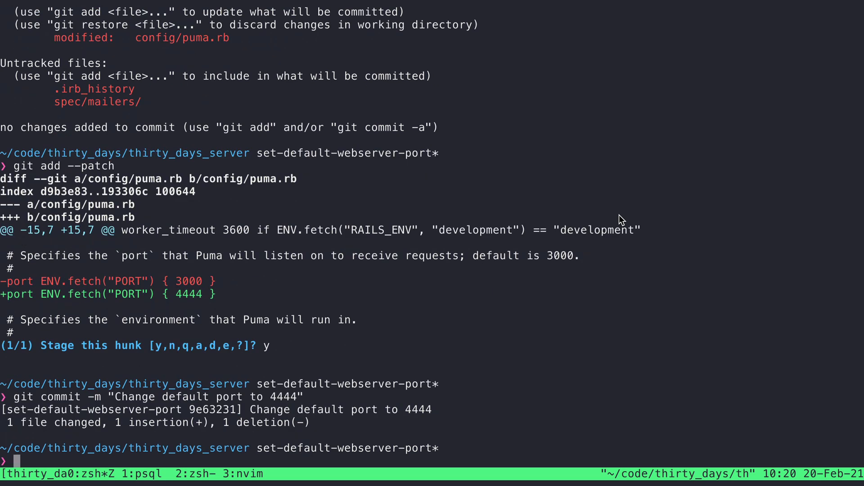
List open pull requests with gh pr list, find none, and quit the pager
type("gh")
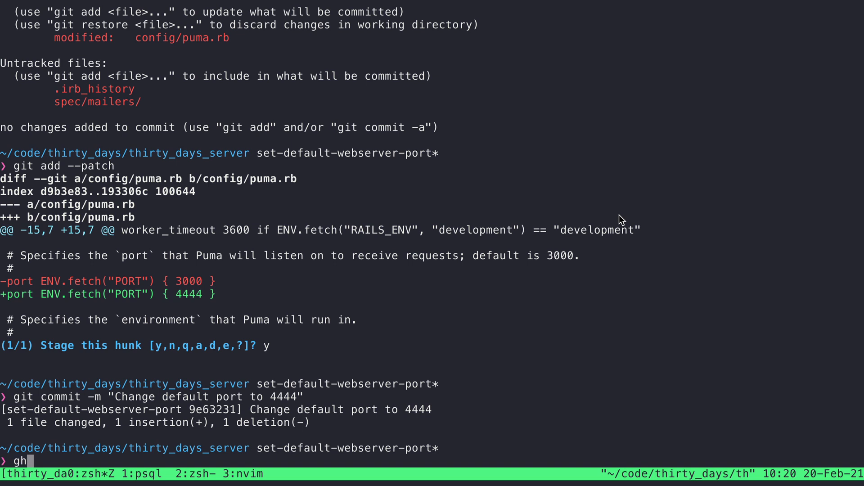
type("pr list")
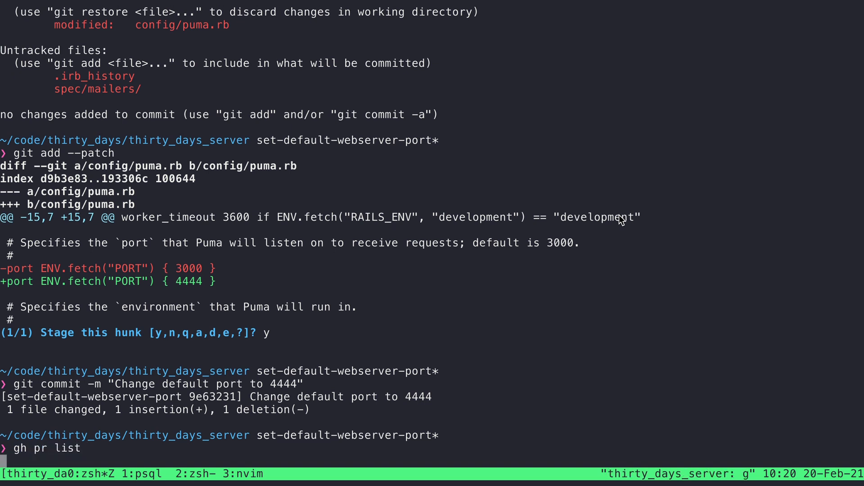
key("Return")
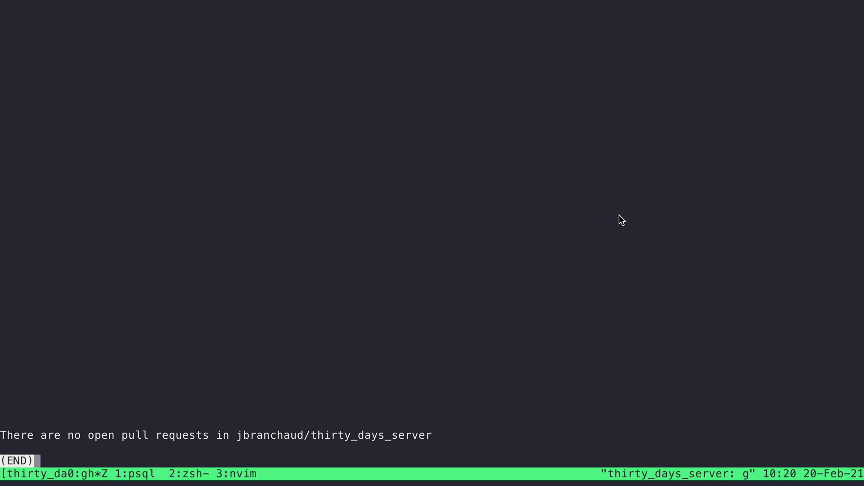
key("q")
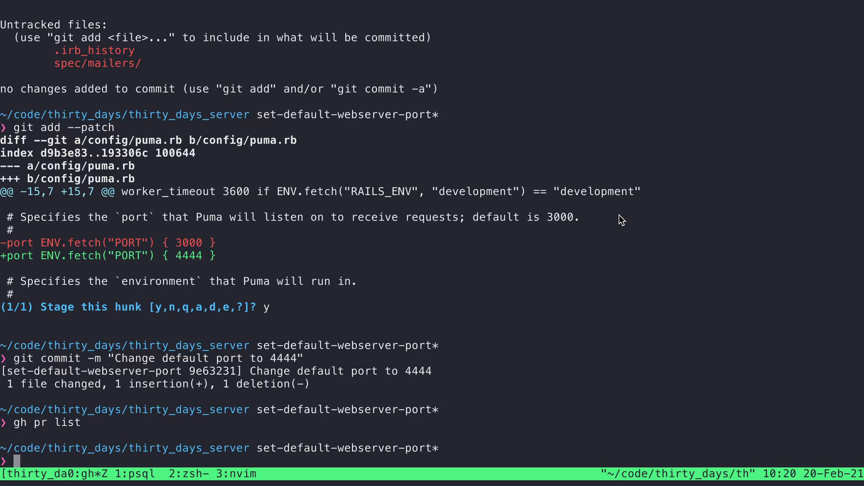
Push the set-default-webserver-port branch to GitHub with git push origin HEAD
type("g")
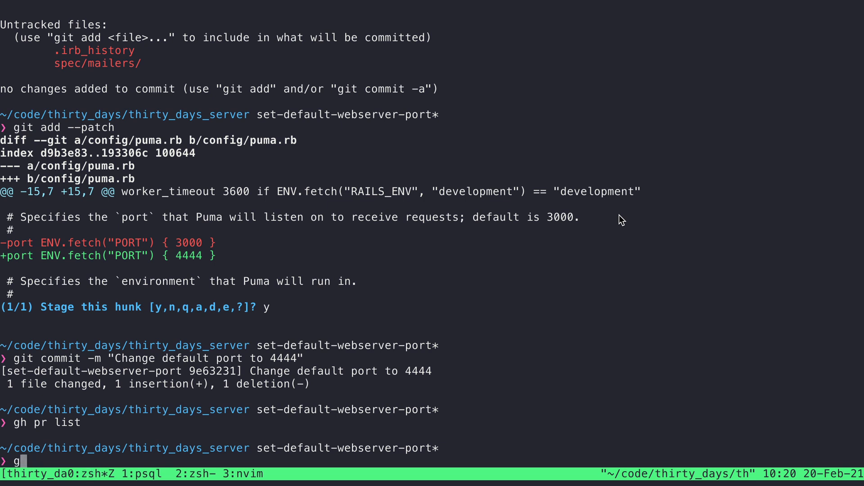
type("it push")
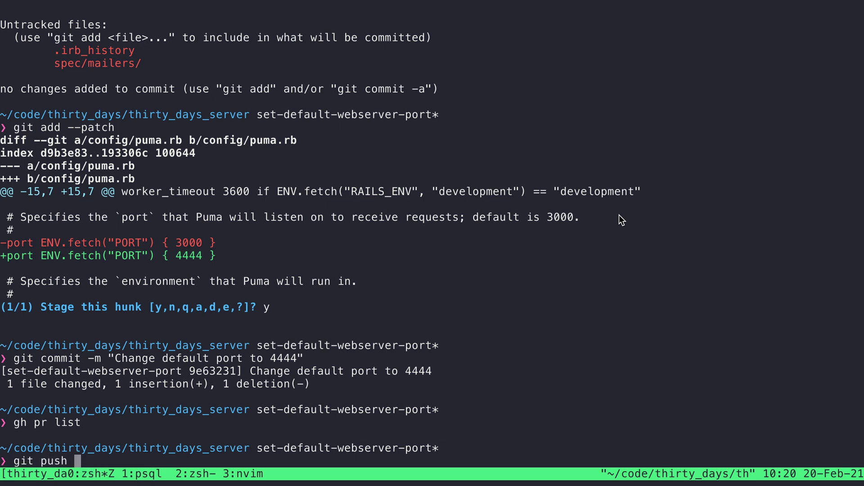
type("origin HE")
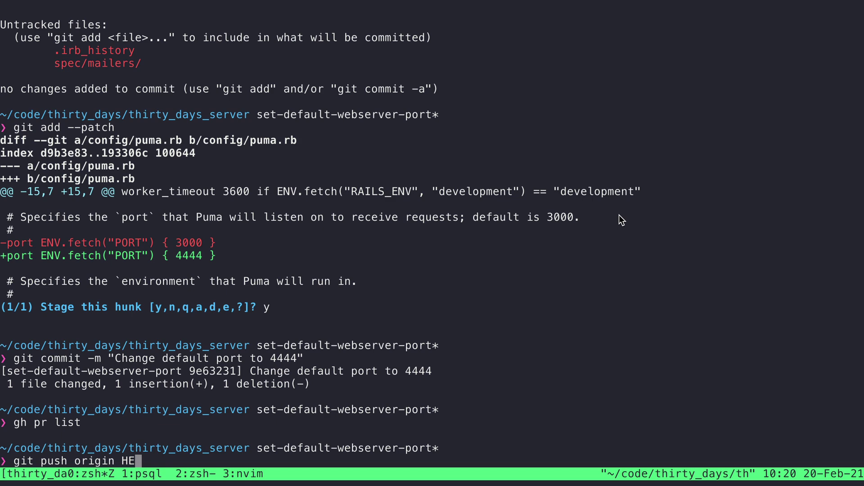
type("AD")
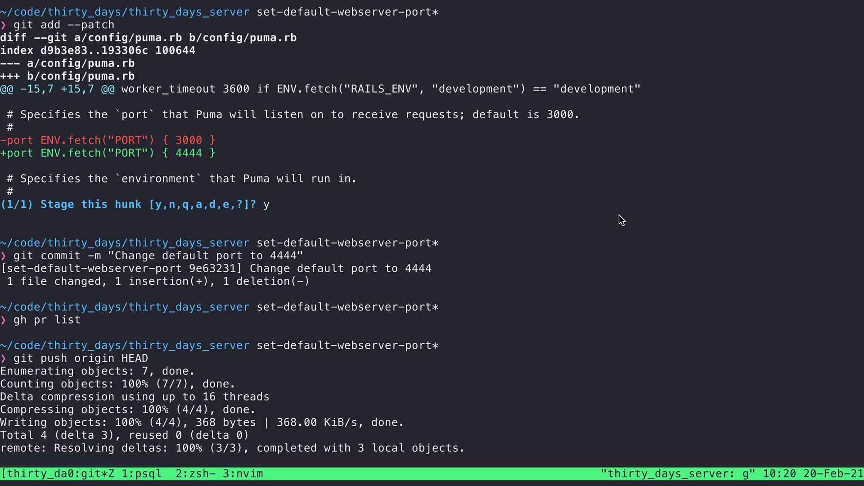
scroll("down", 3)
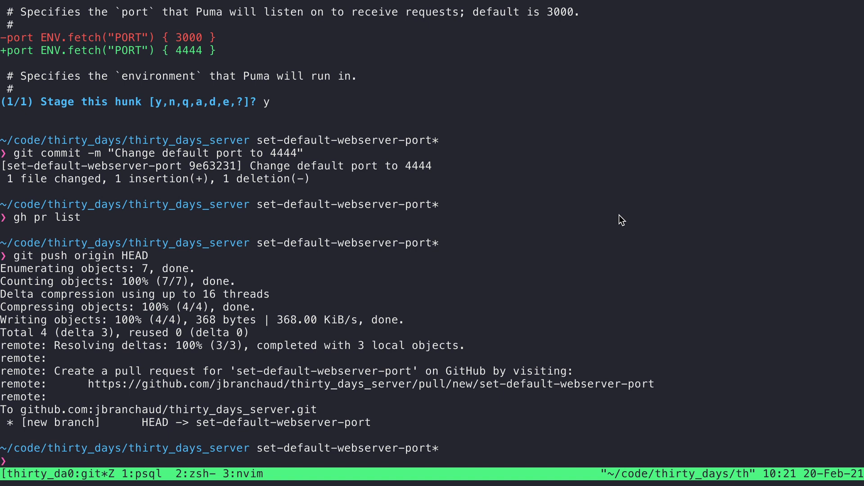
type("gh pr")
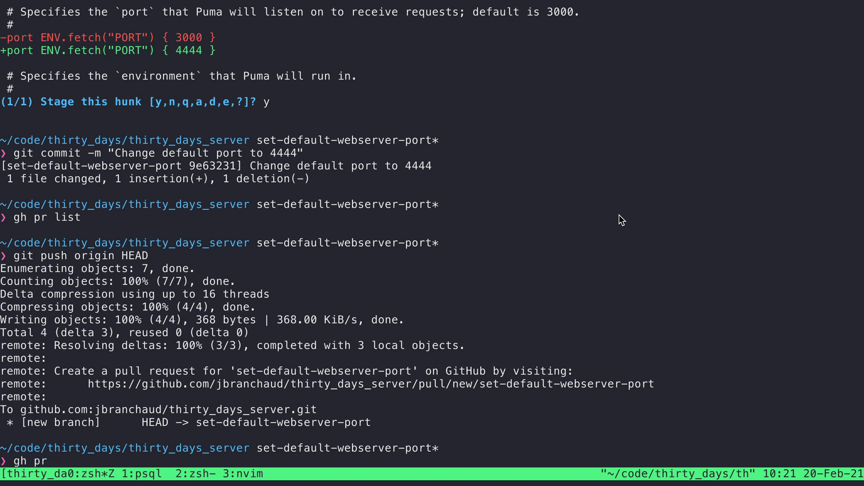
Run gh pr view to see the branch has no PR, then show gh pr subcommand completions
type("view")
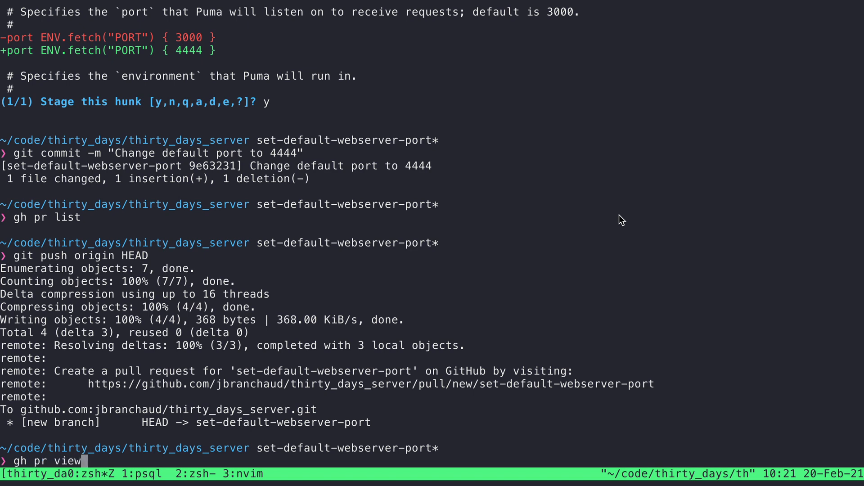
key("Return")
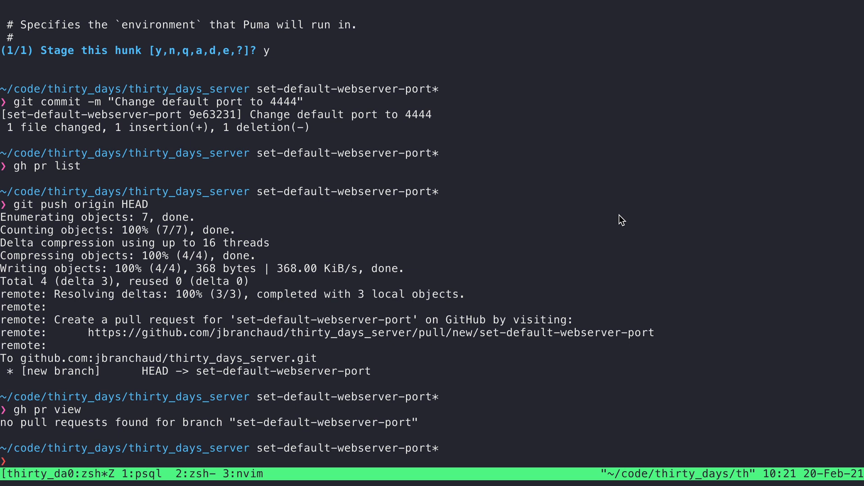
mouse_move(222, 423)
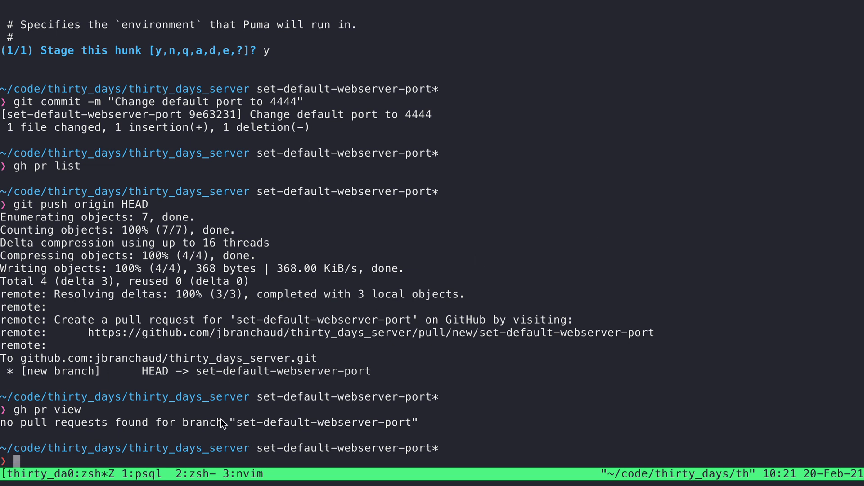
mouse_move(483, 432)
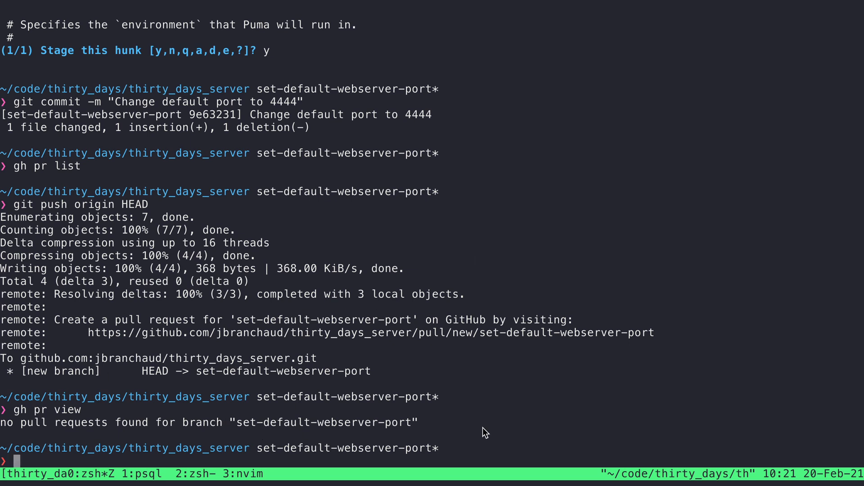
type("gh")
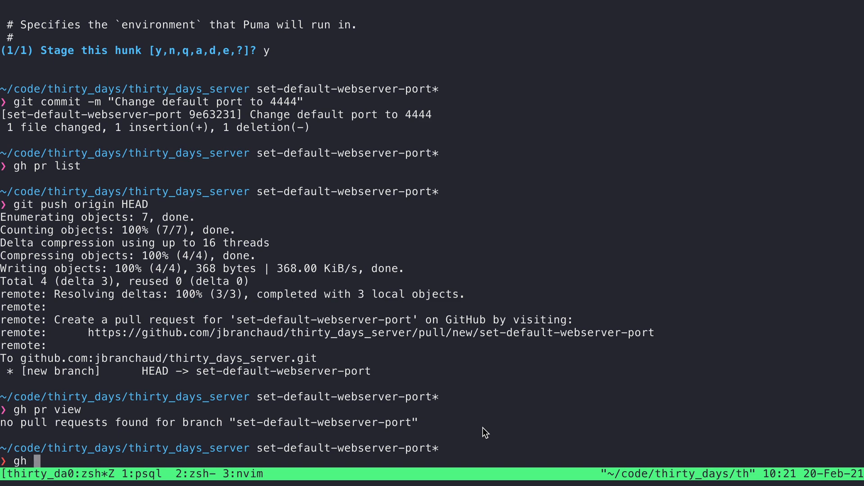
type("pr")
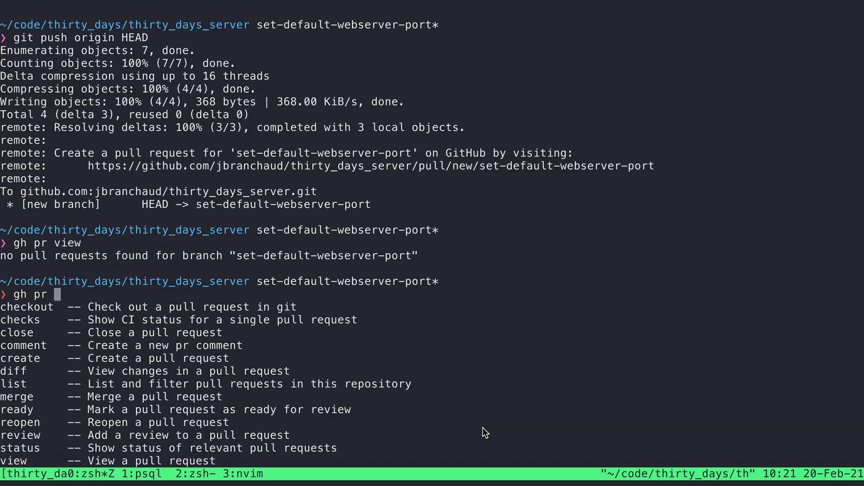
mouse_move(421, 362)
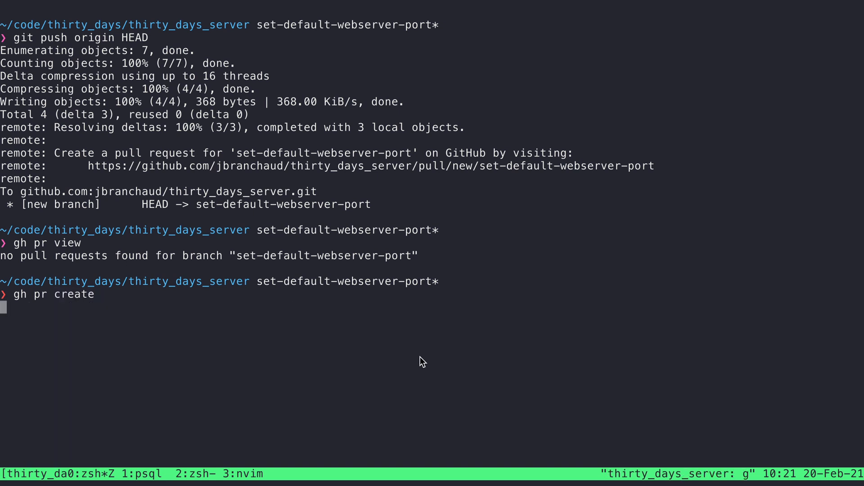
Create PR #5 "Change default port to 4444" with gh pr create, default title, no body, Submit
key("Return")
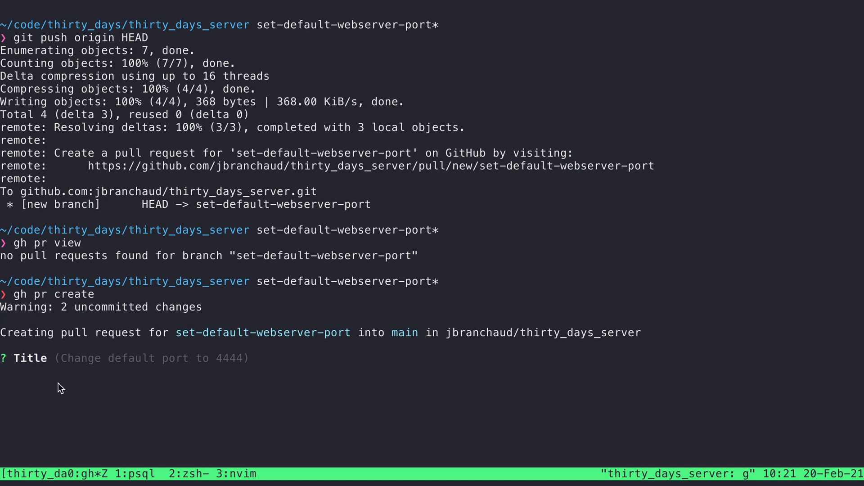
mouse_move(428, 383)
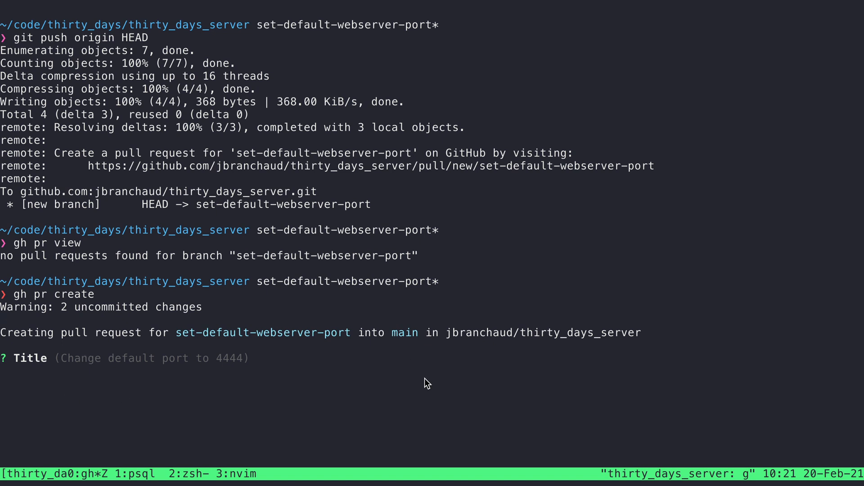
key("Return")
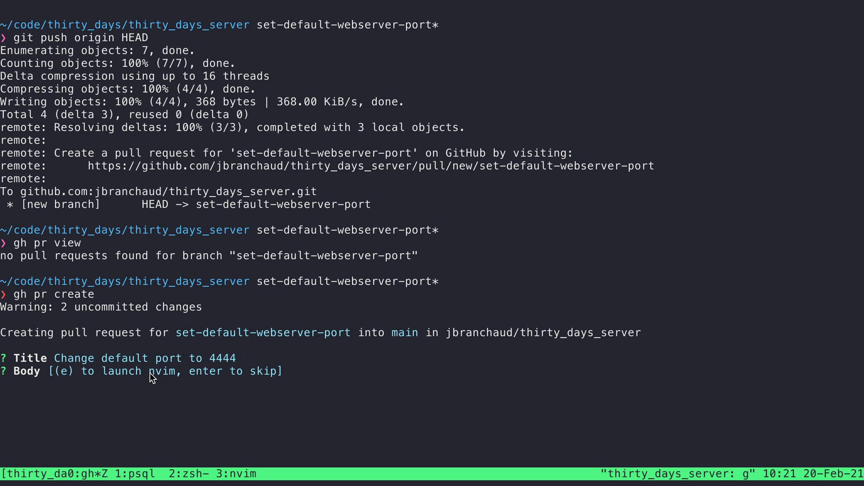
mouse_move(391, 381)
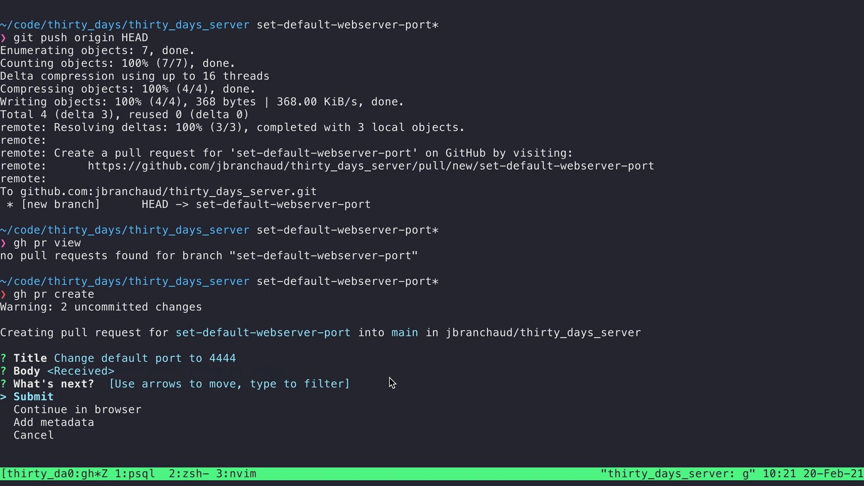
key("Down")
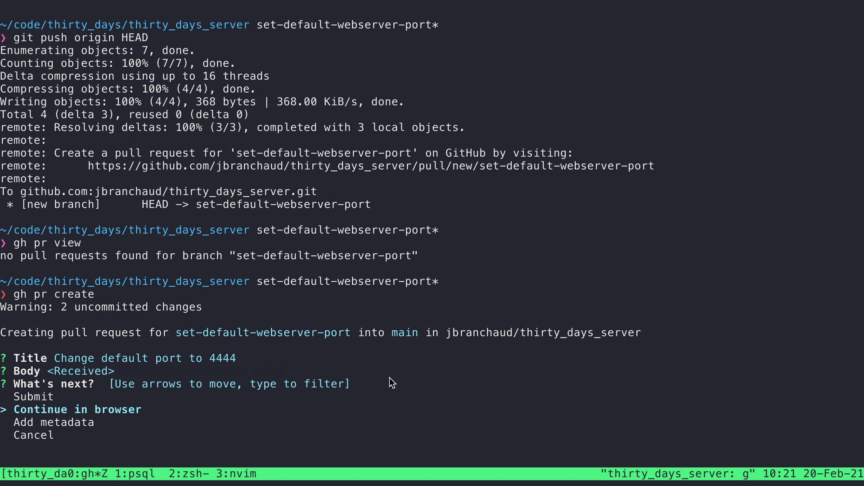
key("Up")
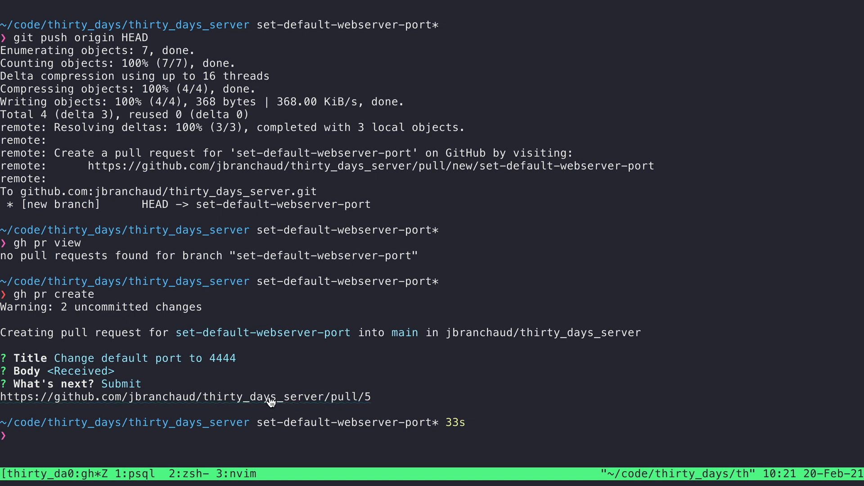
type("gh")
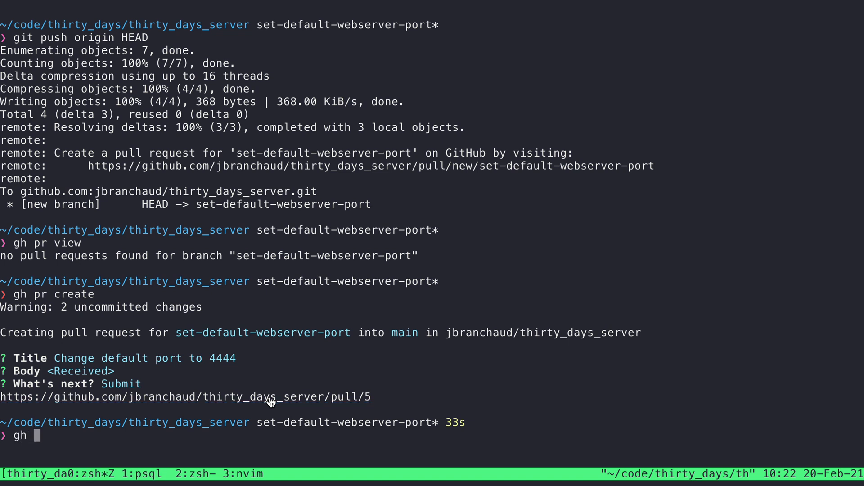
type("pr")
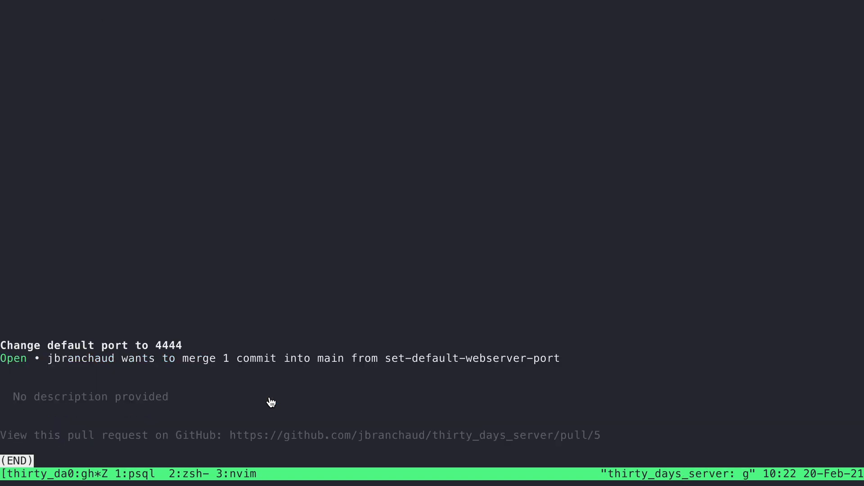
mouse_move(116, 350)
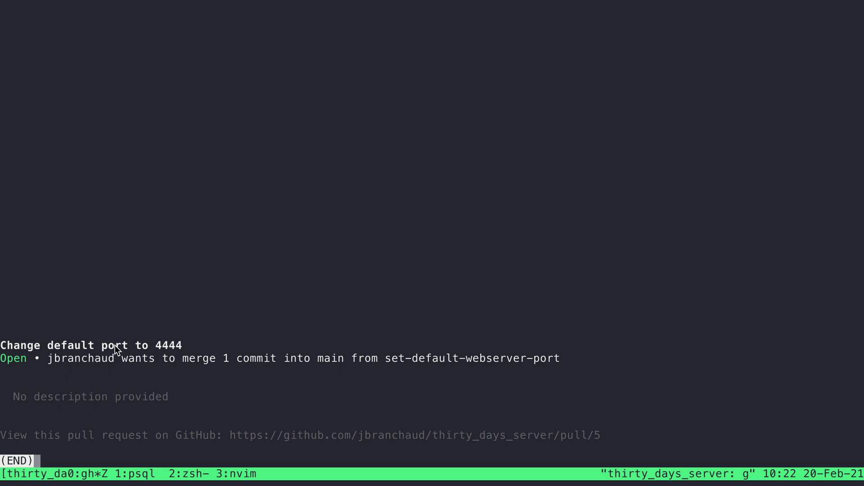
mouse_move(70, 394)
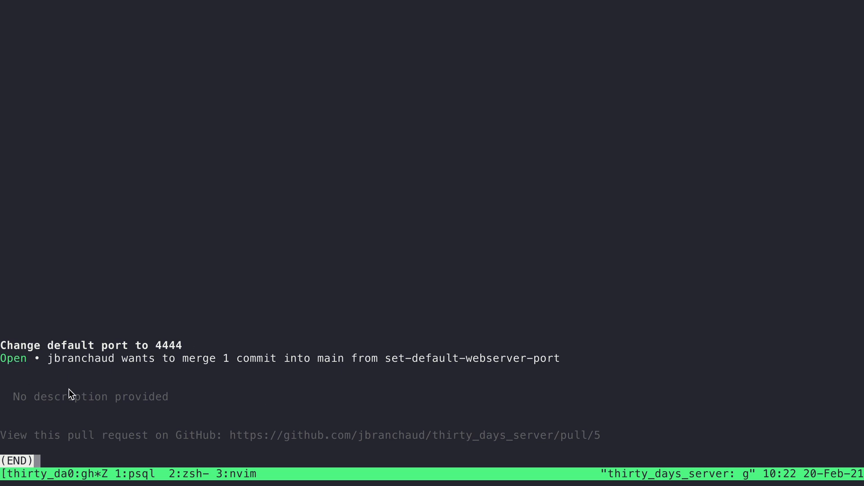
mouse_move(527, 418)
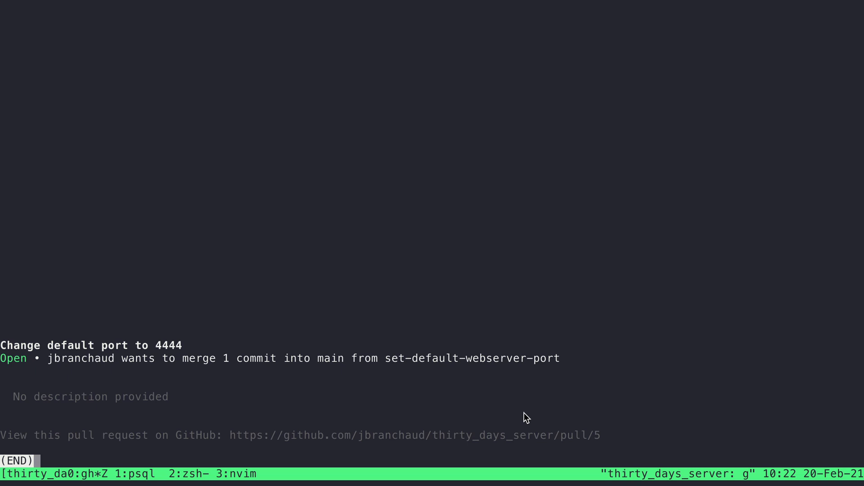
mouse_move(415, 428)
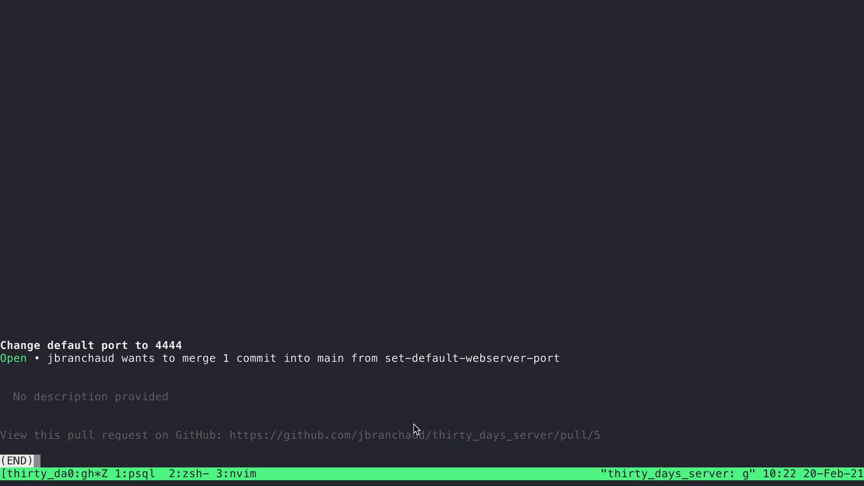
mouse_move(100, 394)
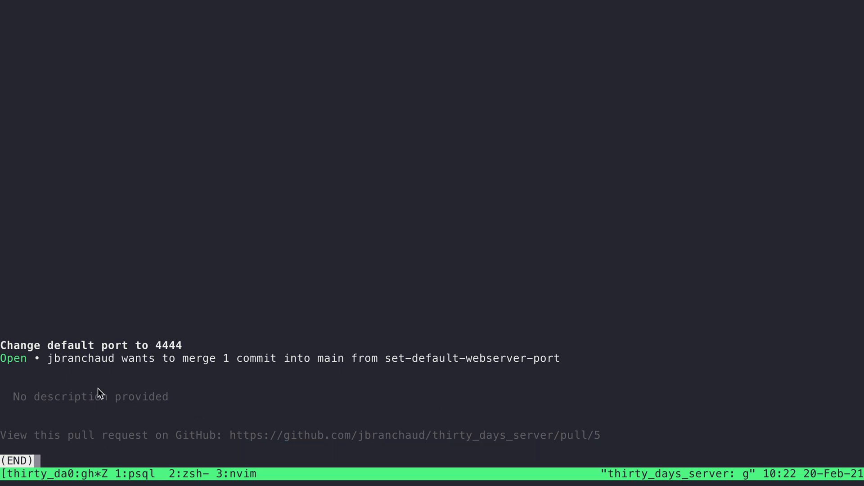
mouse_move(484, 390)
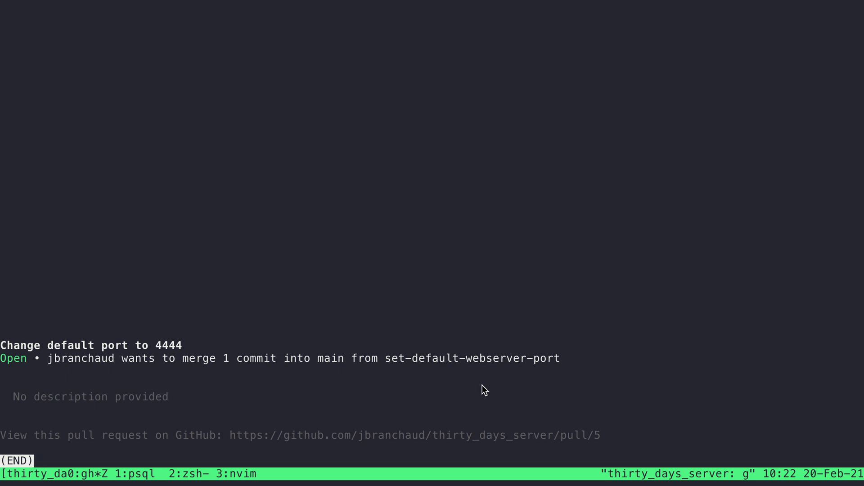
mouse_move(9, 356)
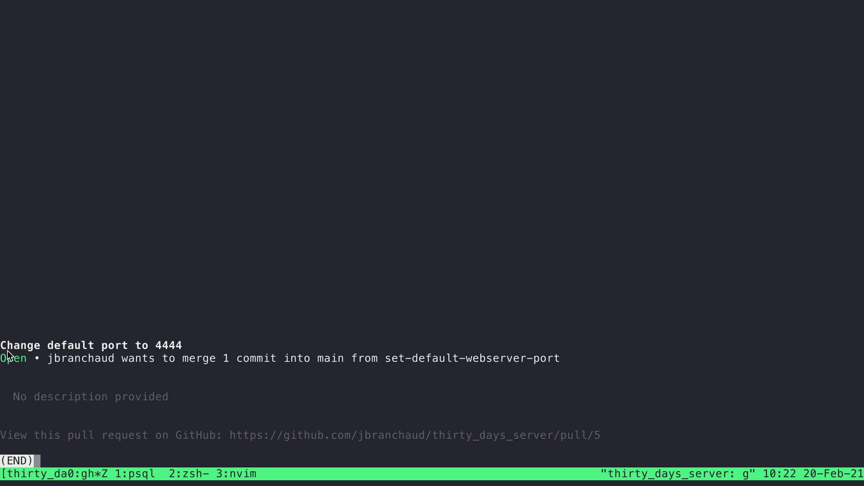
key("q")
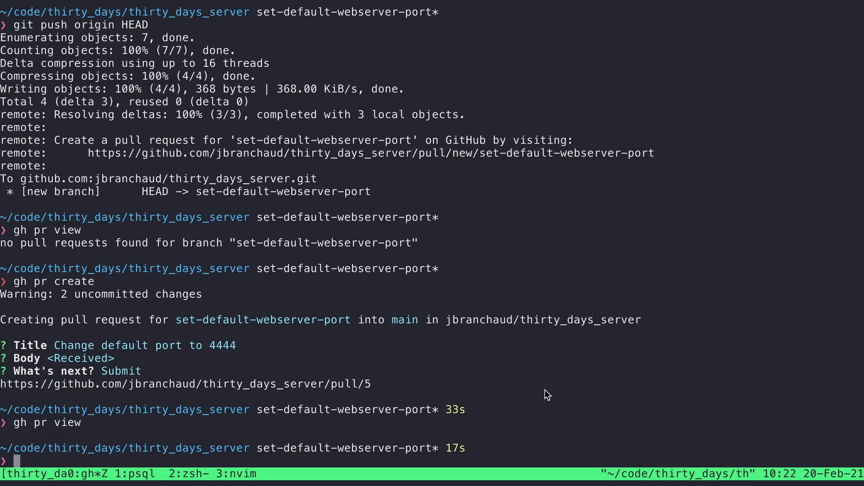
type("gh p")
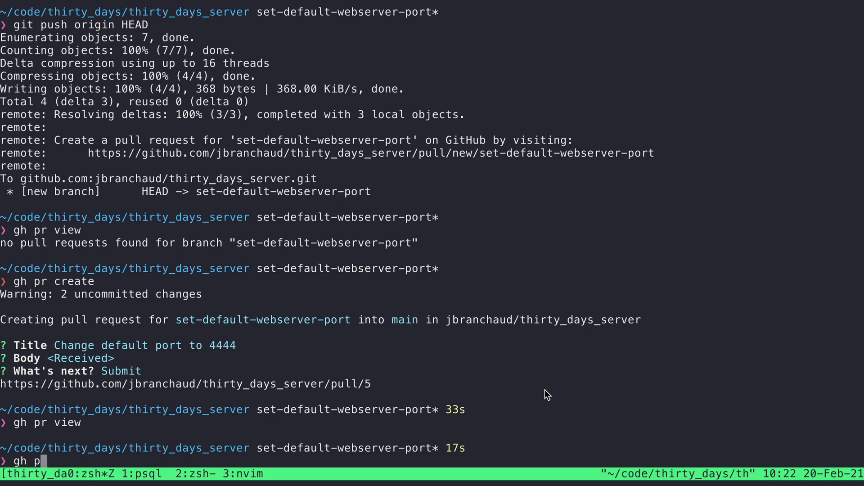
type("r stat")
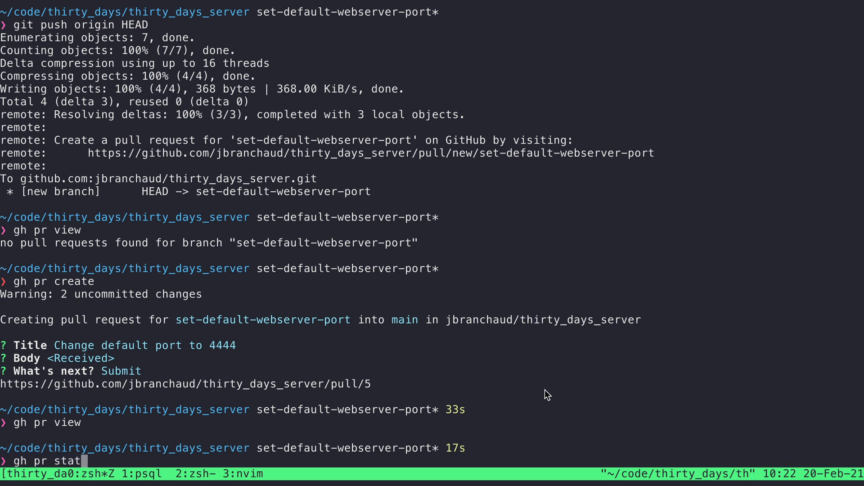
key("Return")
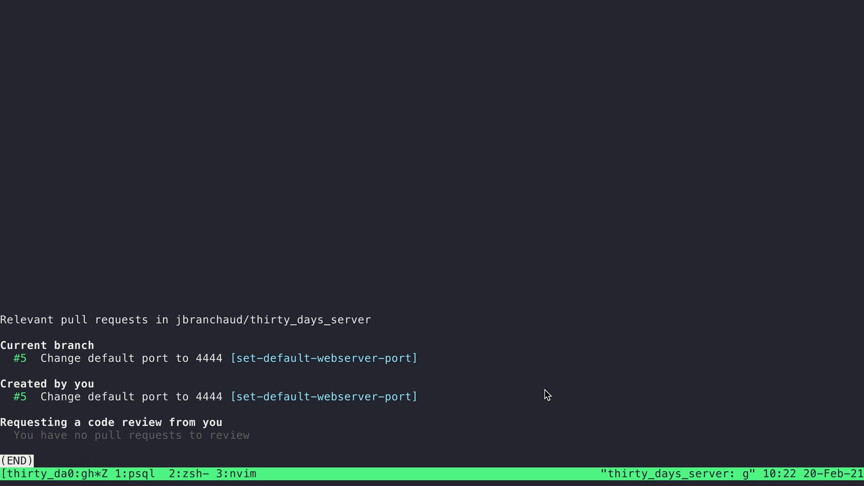
mouse_move(230, 453)
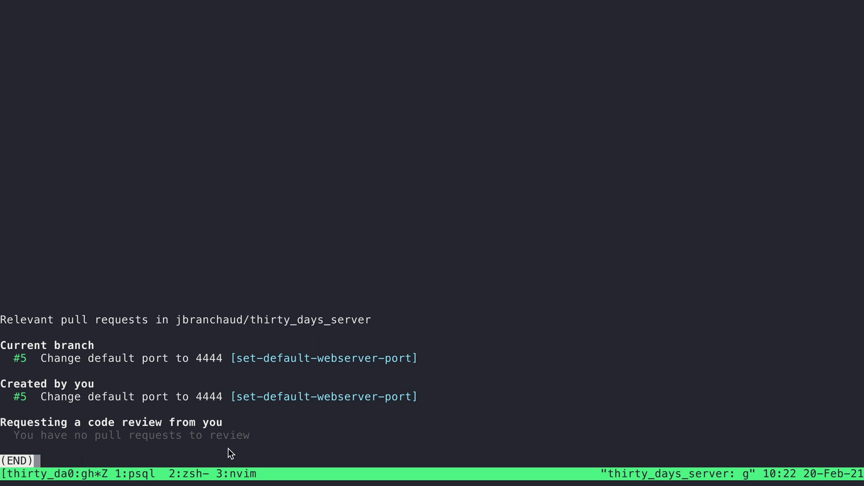
mouse_move(290, 447)
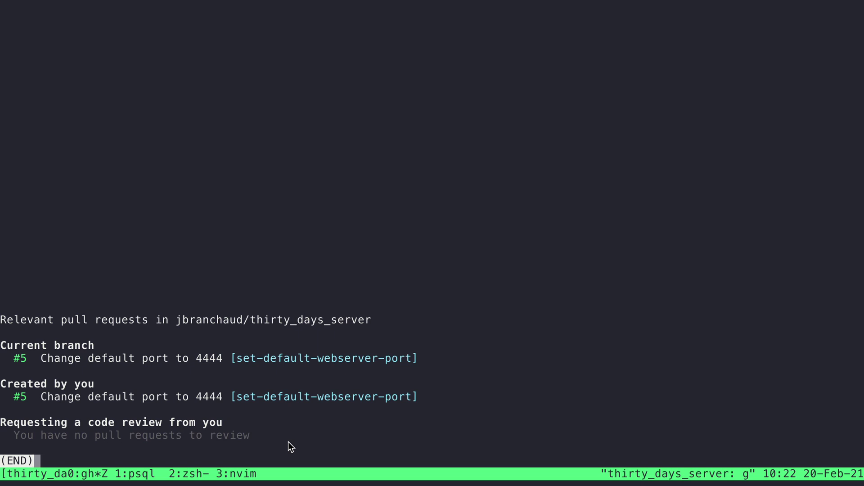
mouse_move(169, 370)
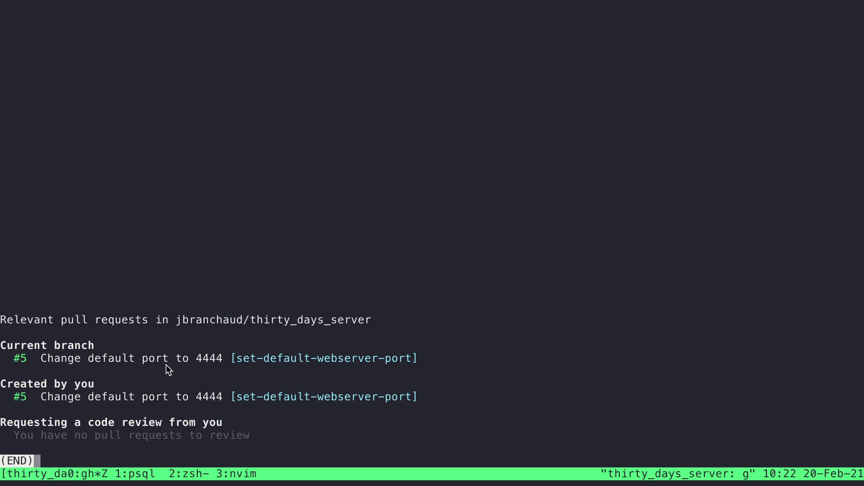
mouse_move(206, 372)
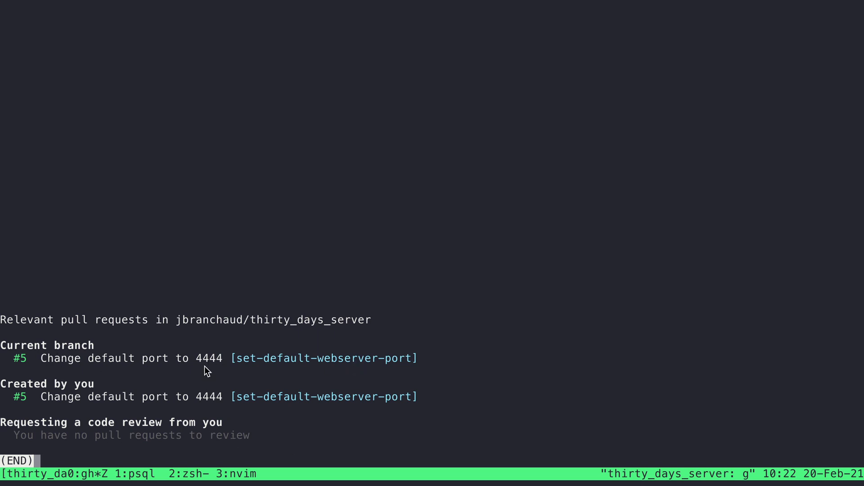
mouse_move(51, 403)
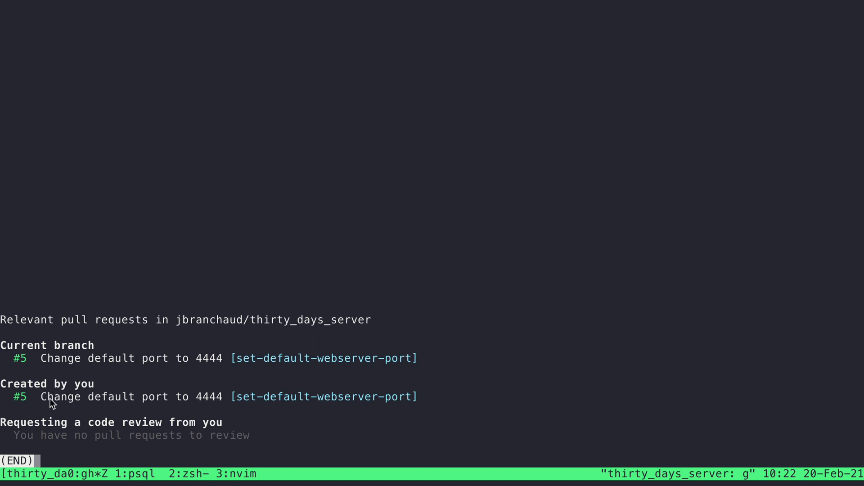
mouse_move(252, 405)
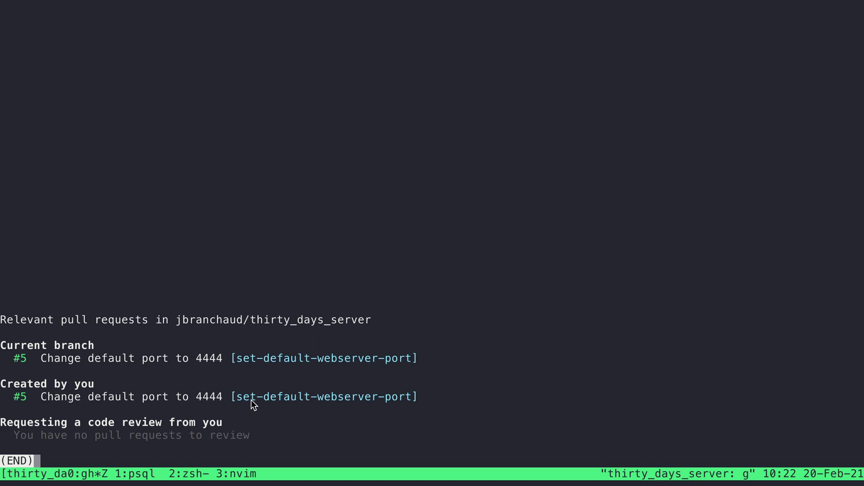
key("q")
type("gh pr")
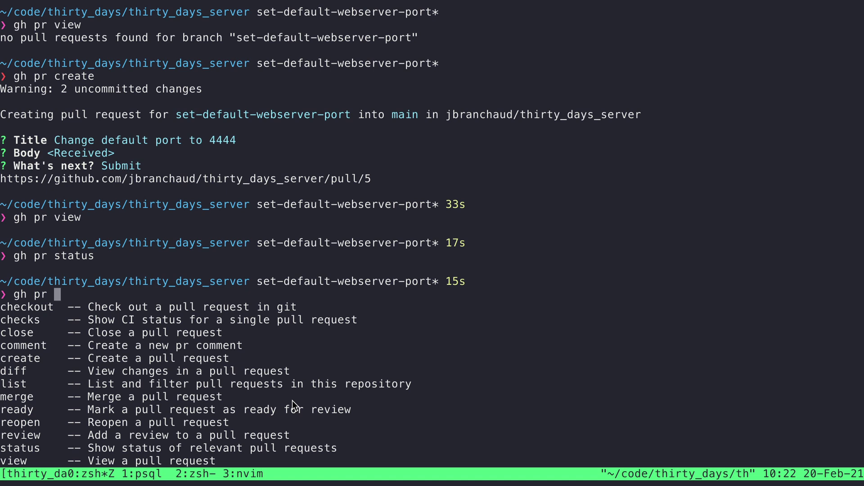
mouse_move(39, 407)
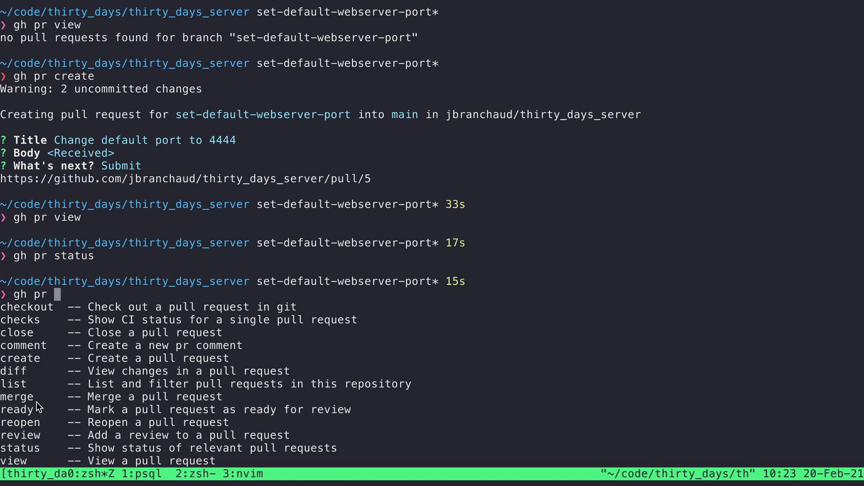
Enter the gh pr merge --help command at the prompt
type("merge --help")
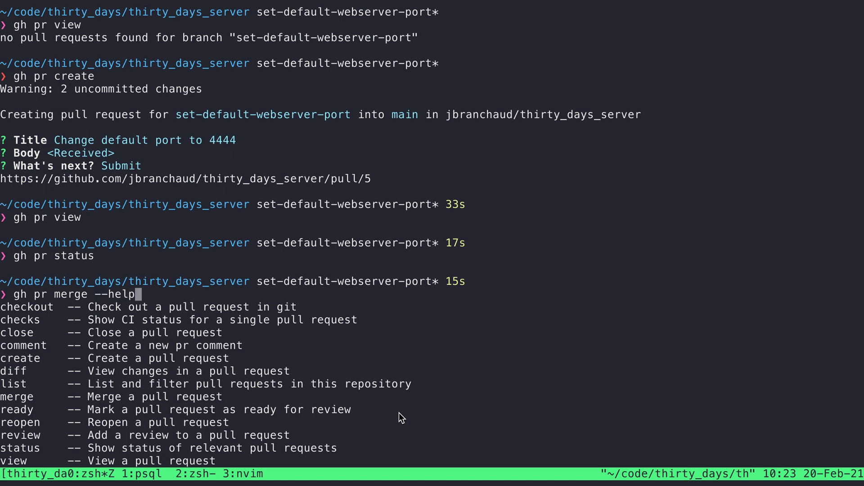
mouse_move(119, 300)
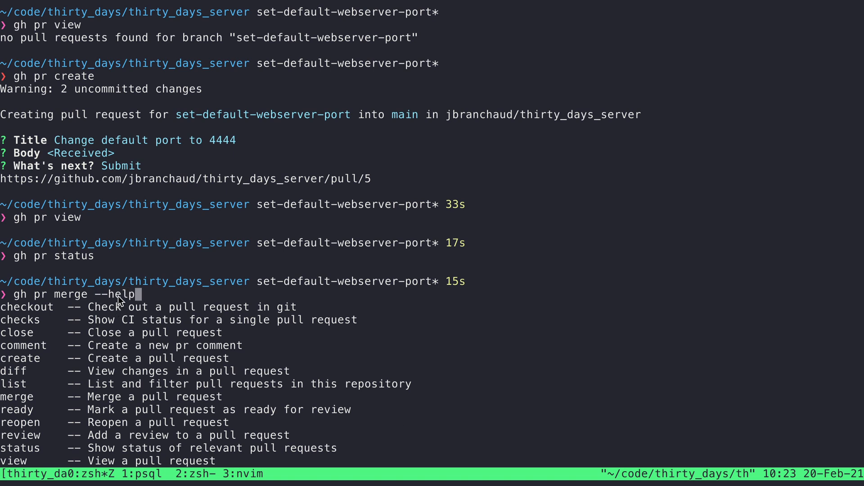
mouse_move(43, 299)
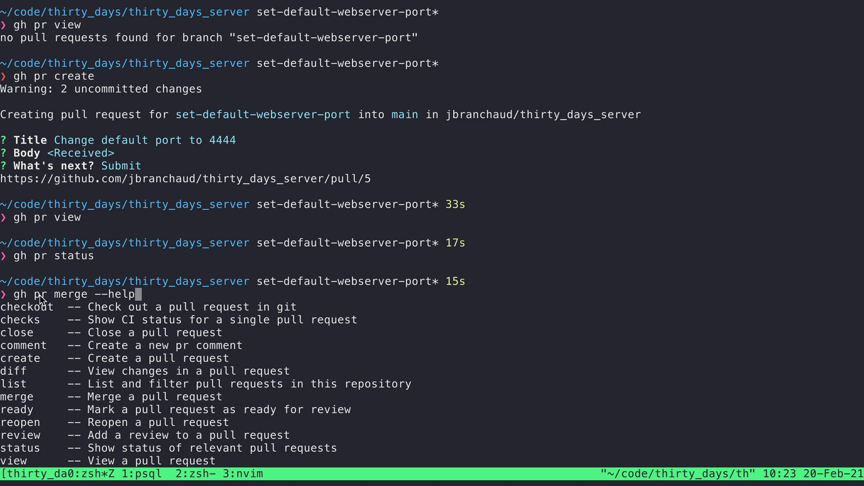
mouse_move(335, 293)
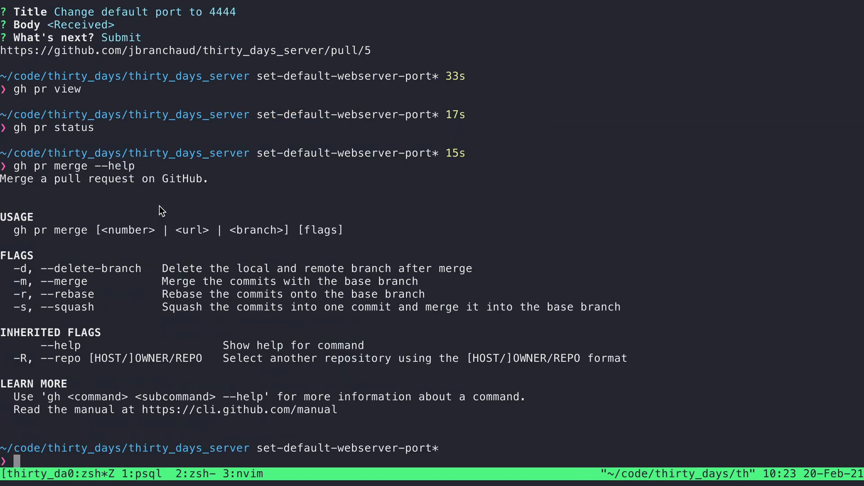
mouse_move(324, 337)
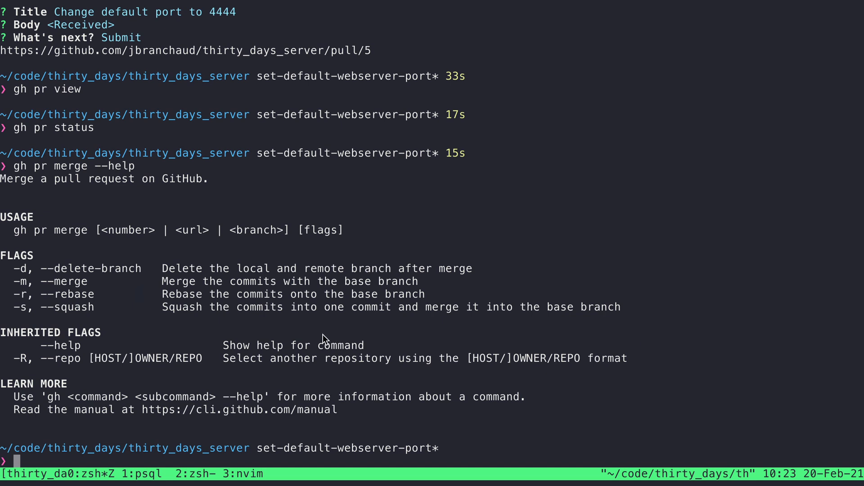
mouse_move(254, 334)
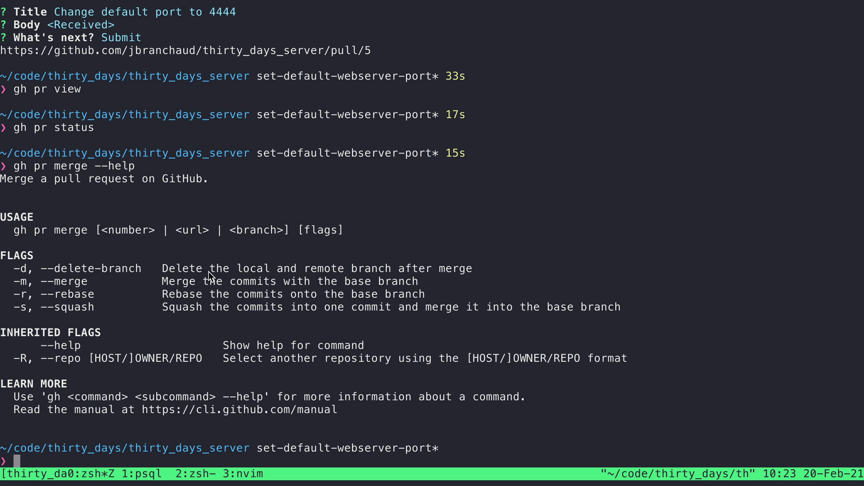
mouse_move(254, 274)
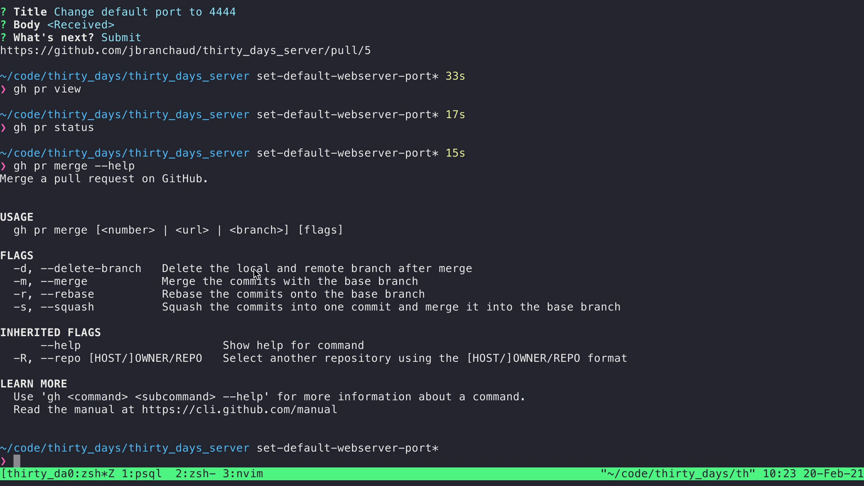
mouse_move(82, 298)
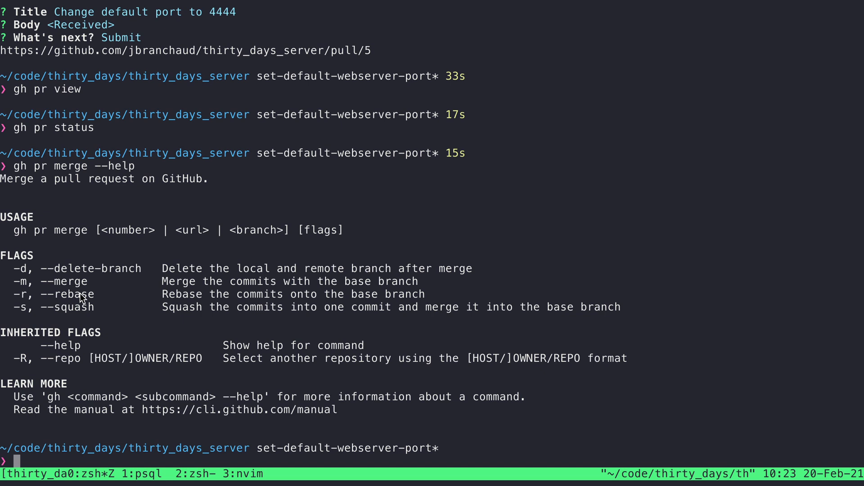
mouse_move(98, 304)
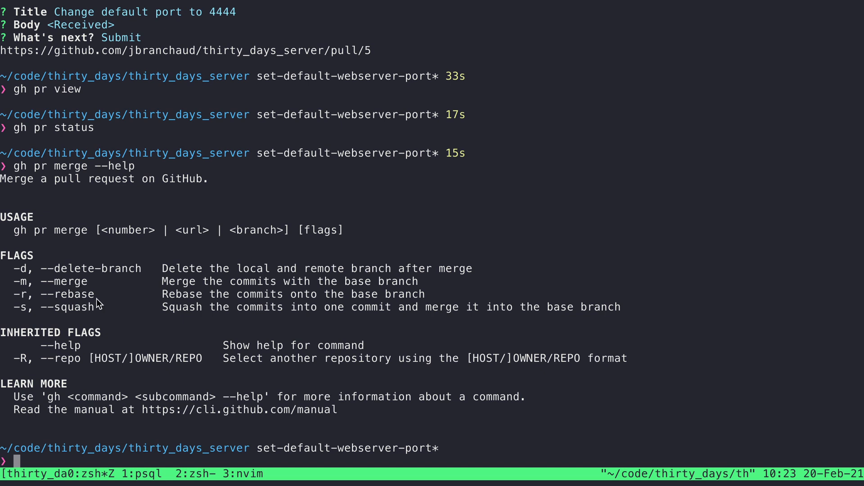
mouse_move(113, 296)
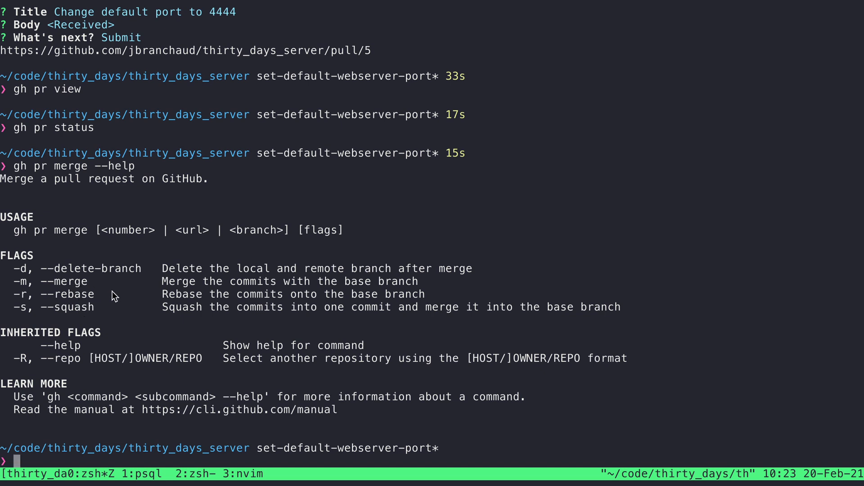
mouse_move(278, 340)
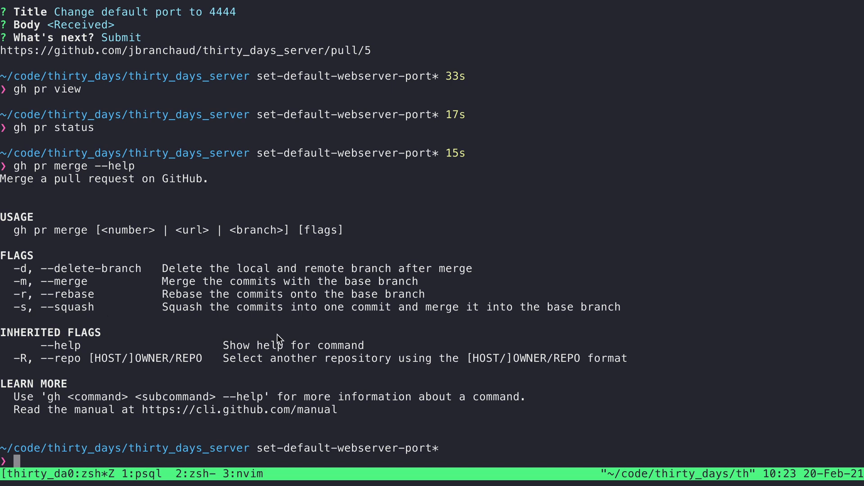
Start gh pr merge, reaching the merge method prompt (merge, rebase, squash)
type("gh pr merge")
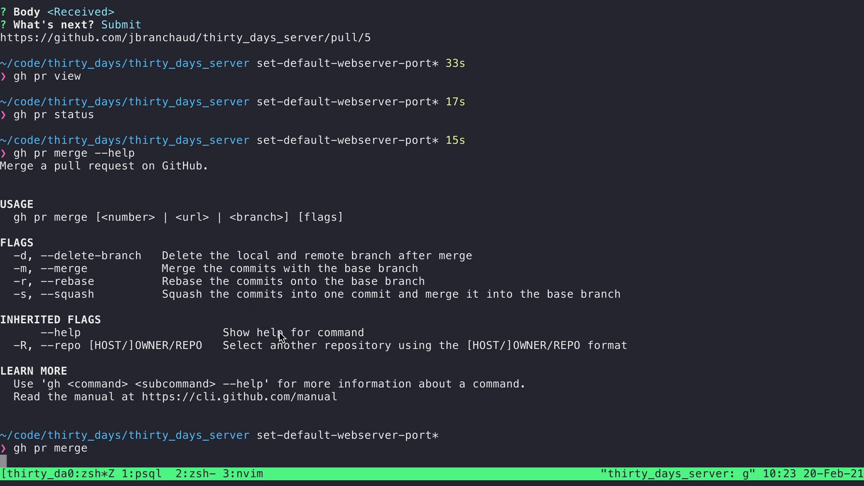
key("Return")
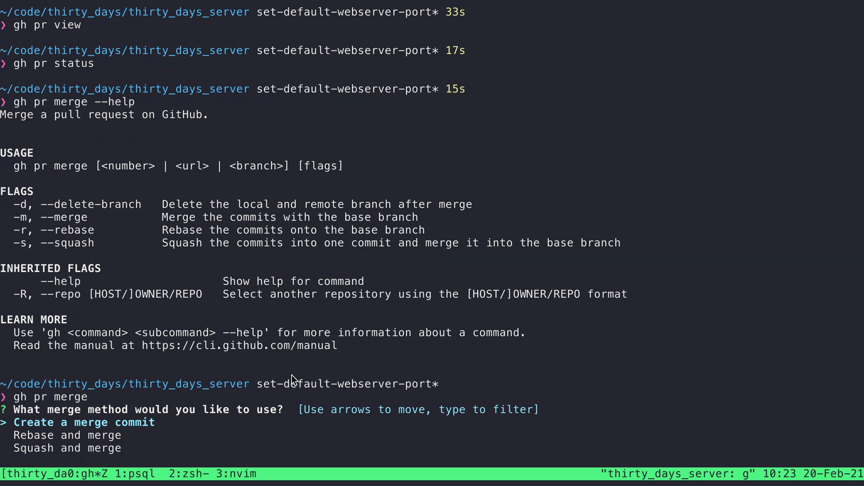
mouse_move(36, 430)
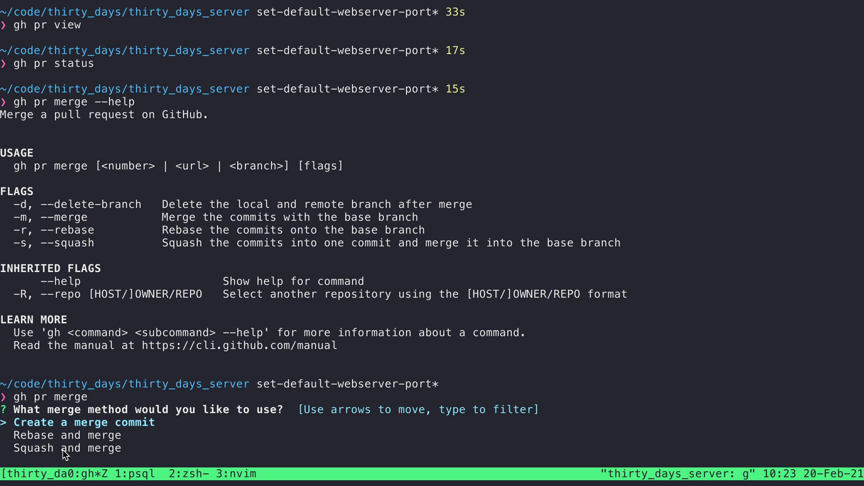
mouse_move(375, 438)
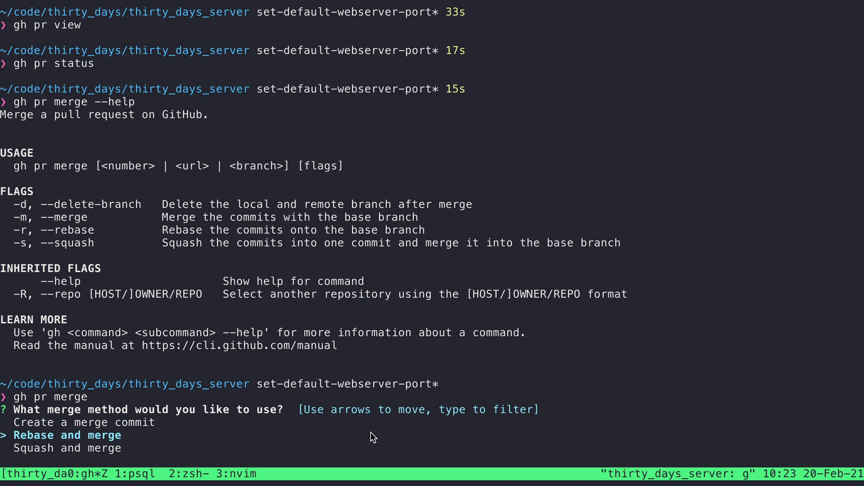
mouse_move(50, 438)
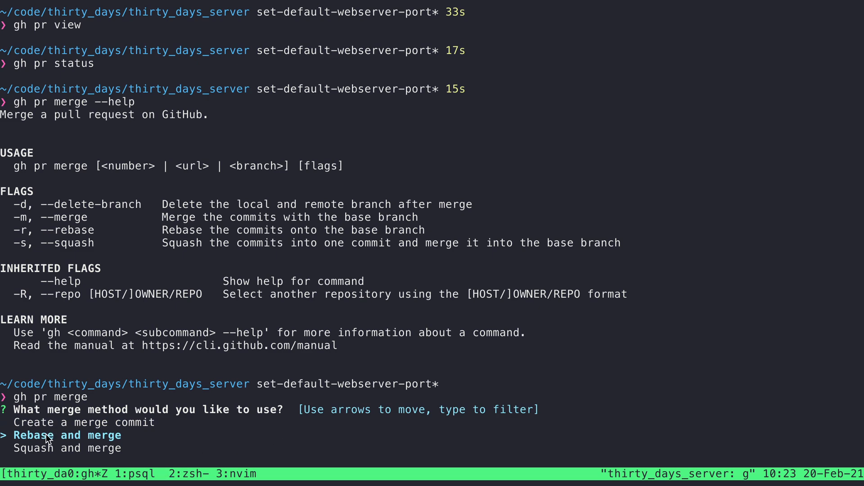
mouse_move(310, 420)
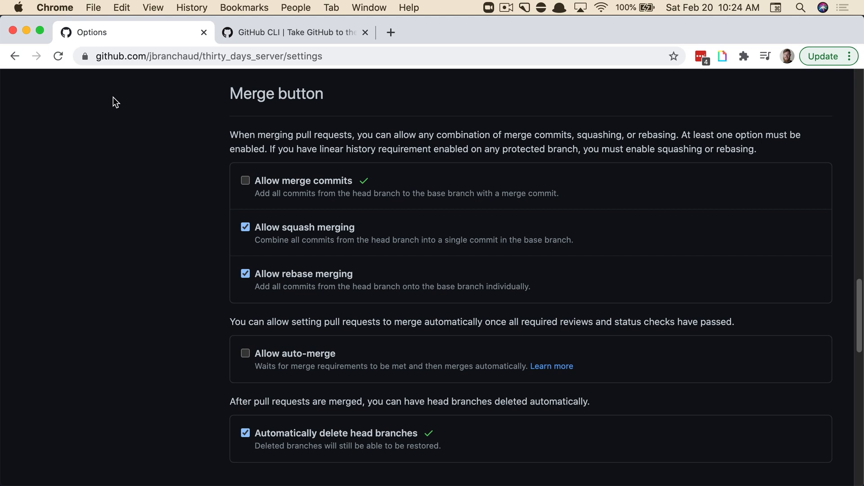
mouse_move(225, 81)
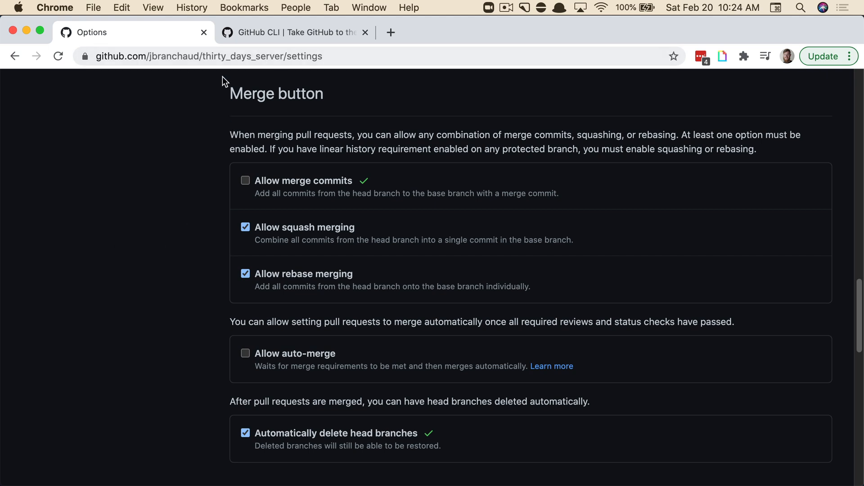
mouse_move(323, 186)
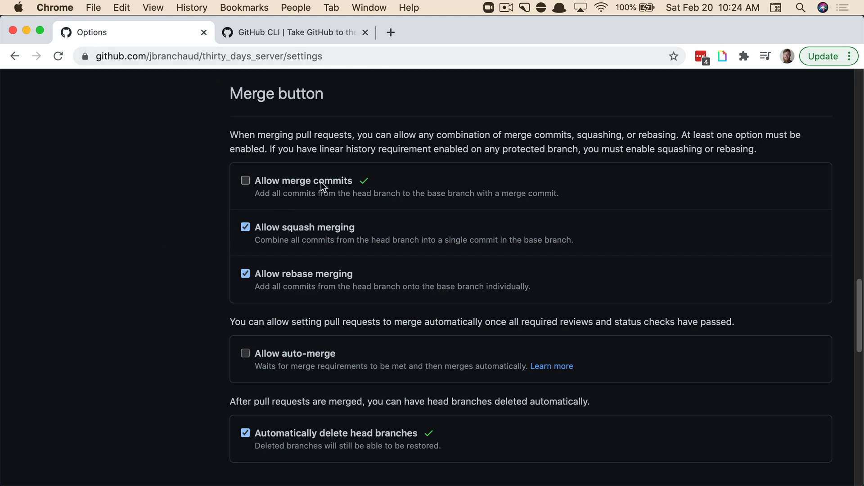
mouse_move(333, 186)
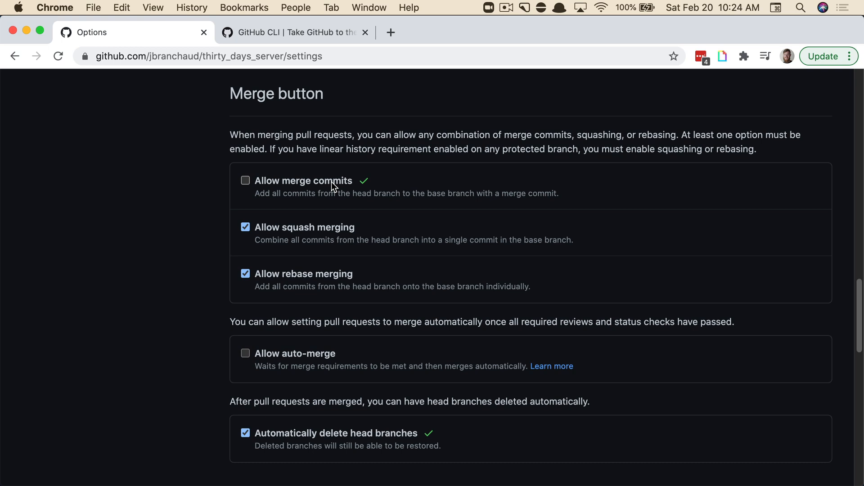
mouse_move(357, 188)
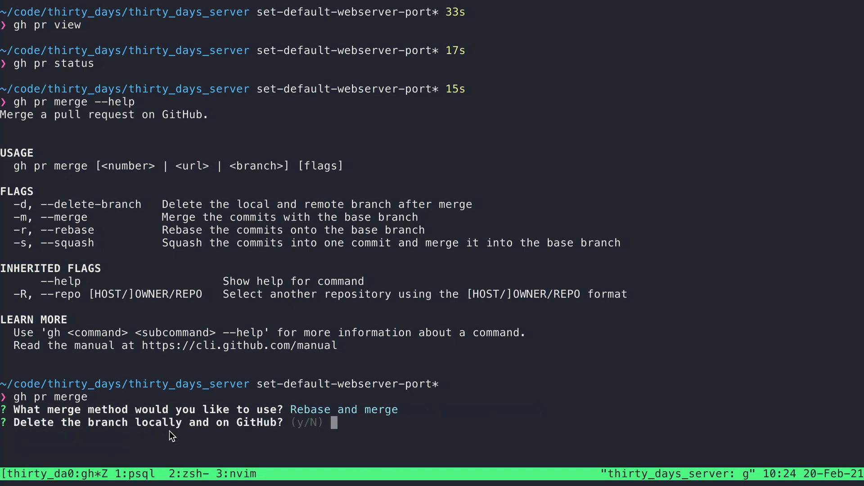
mouse_move(125, 212)
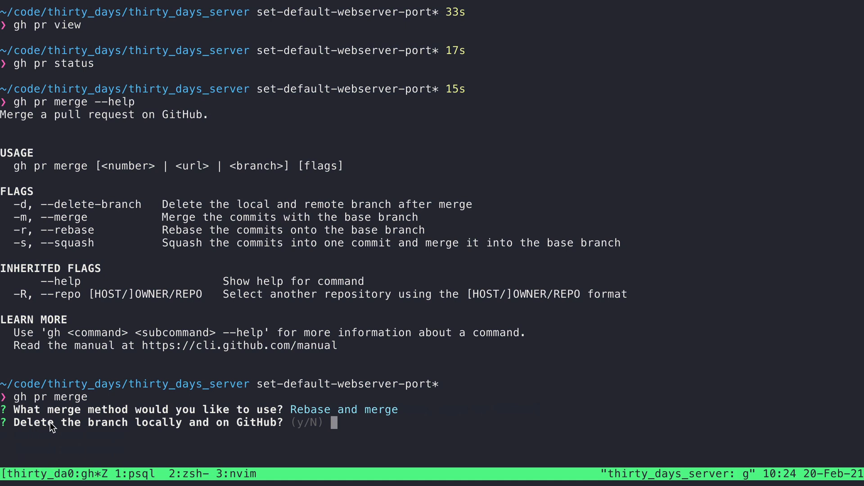
mouse_move(518, 425)
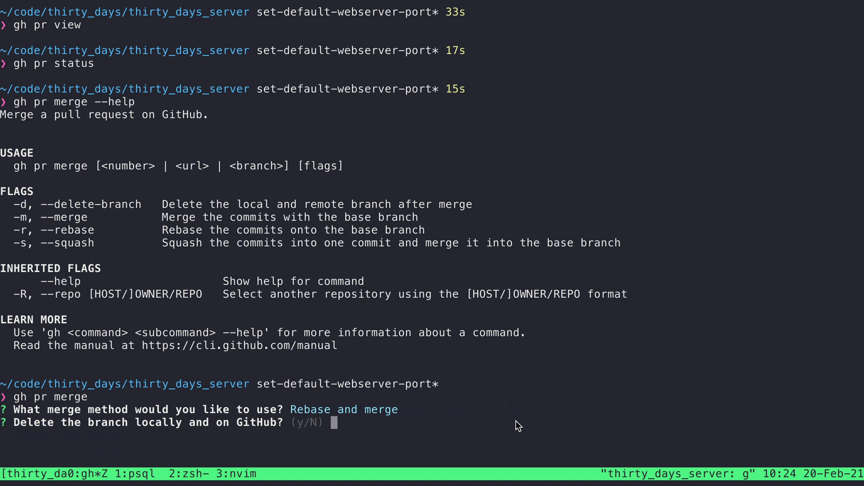
mouse_move(305, 435)
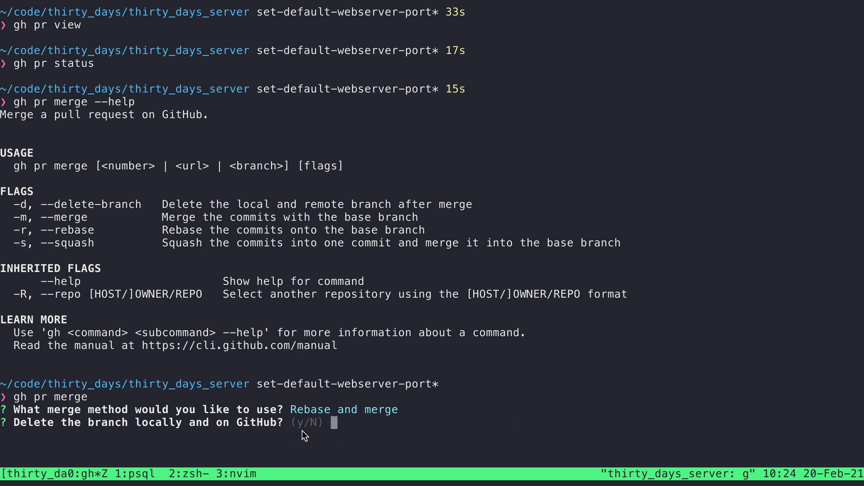
mouse_move(517, 421)
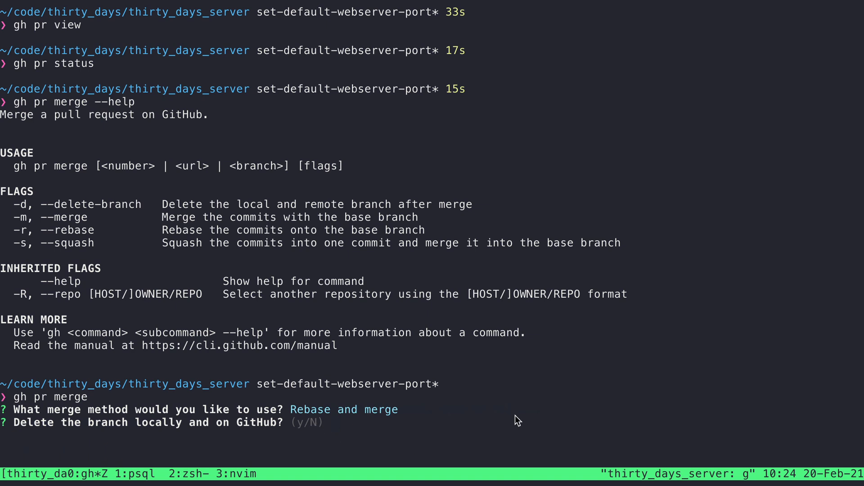
Answer N to deleting the branch and y to submit, completing the rebase and merge of #5
key("N")
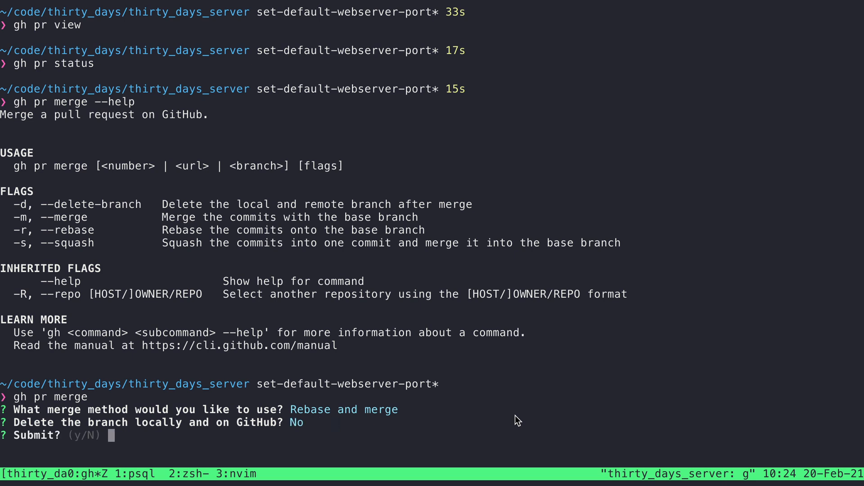
type("y")
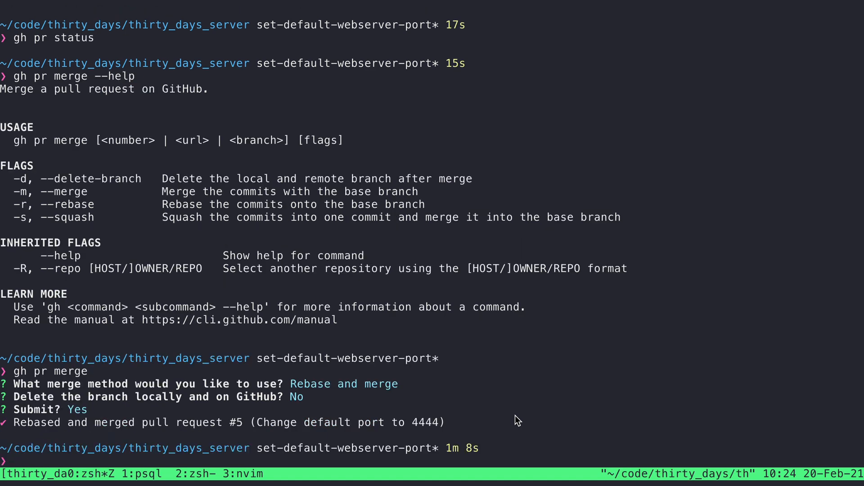
mouse_move(142, 428)
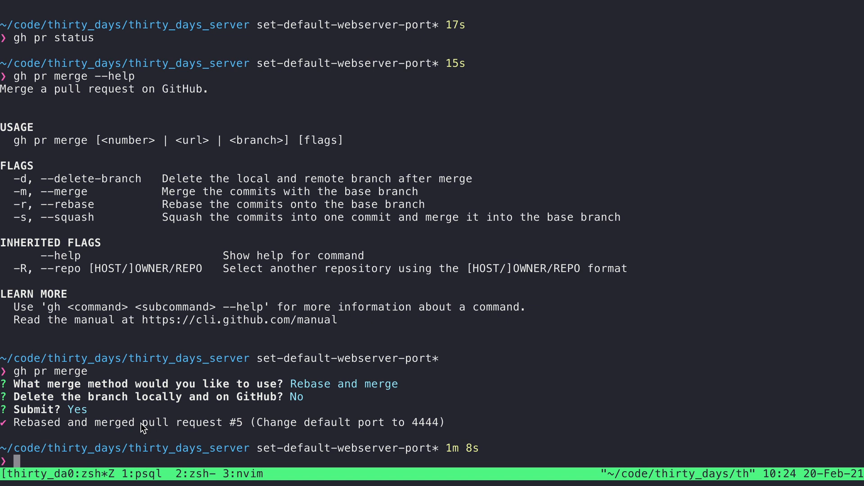
mouse_move(599, 426)
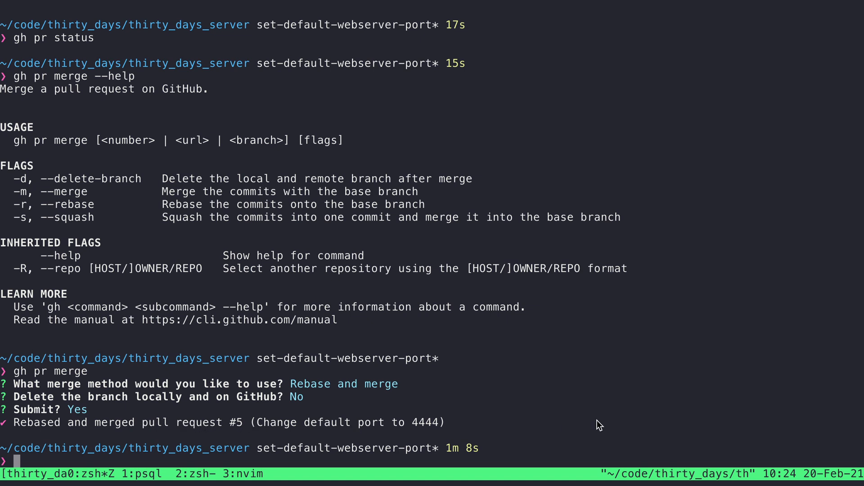
Show PR #5 listed as Merged via gh pr status, then quit the pager
type("gh pr view")
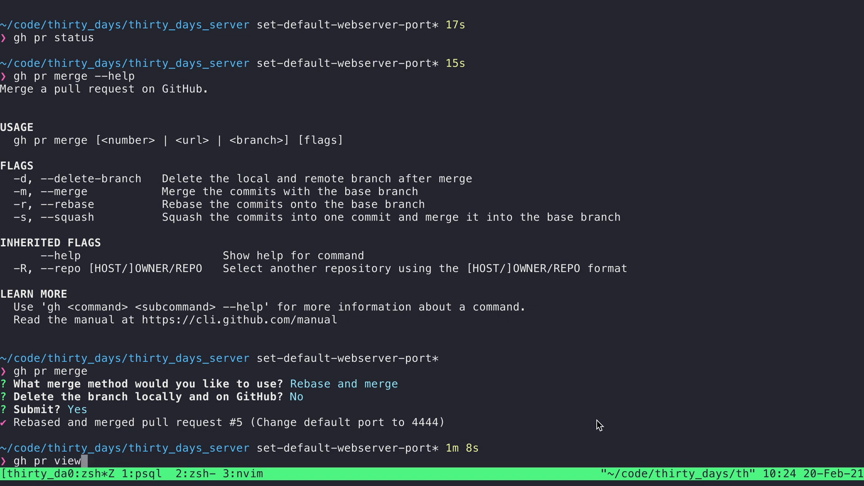
key("Return")
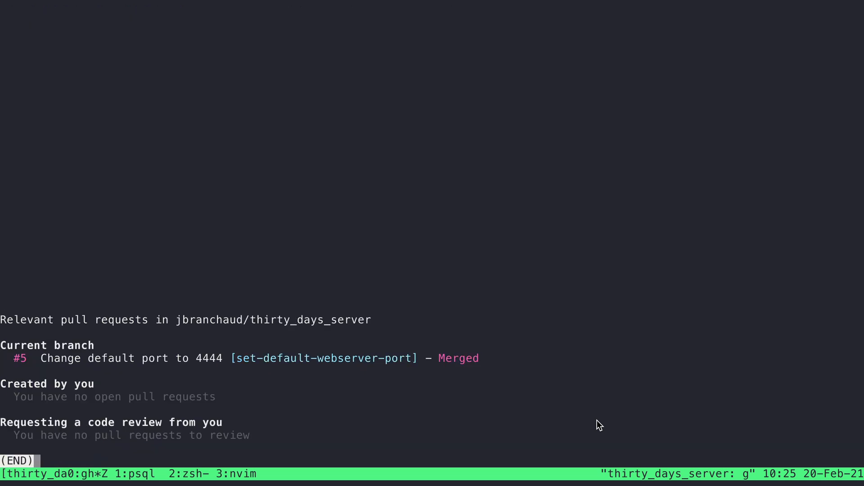
mouse_move(479, 363)
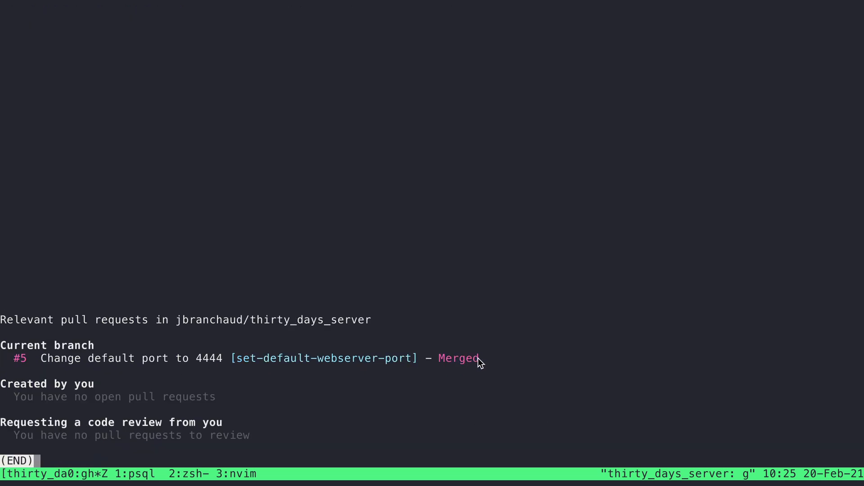
mouse_move(266, 401)
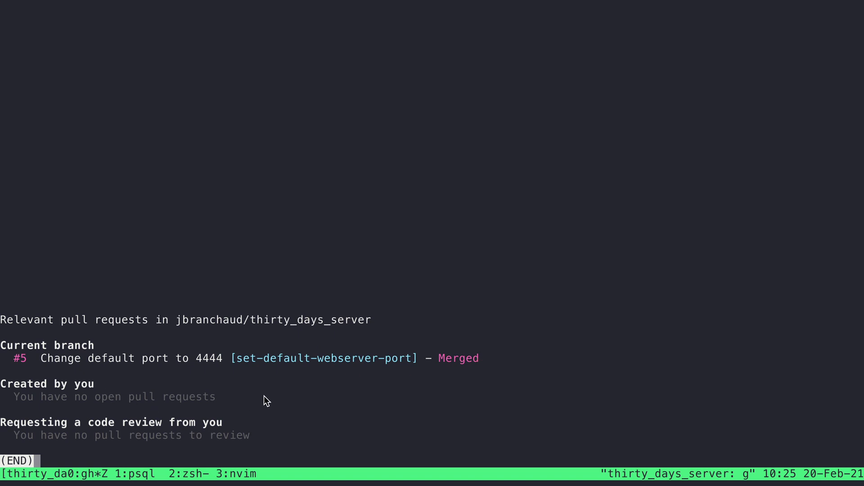
key("q")
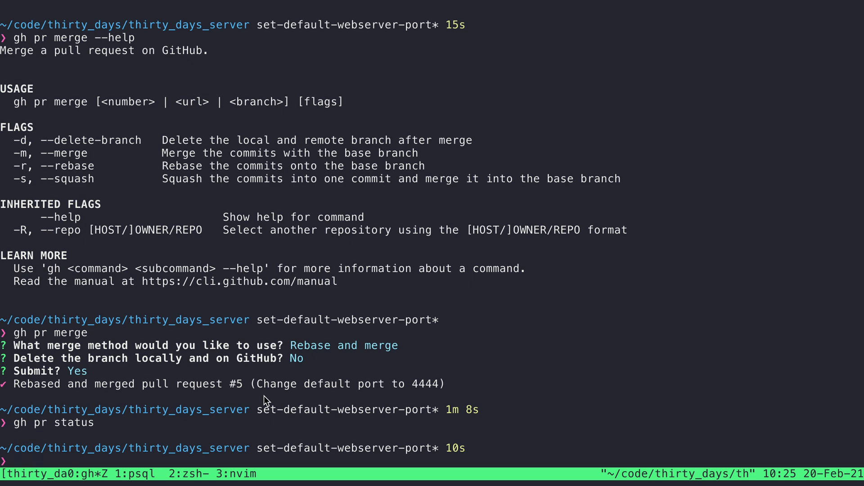
Show the top-level gh help listing gist, issue, pr, release and repo commands
type("gh help")
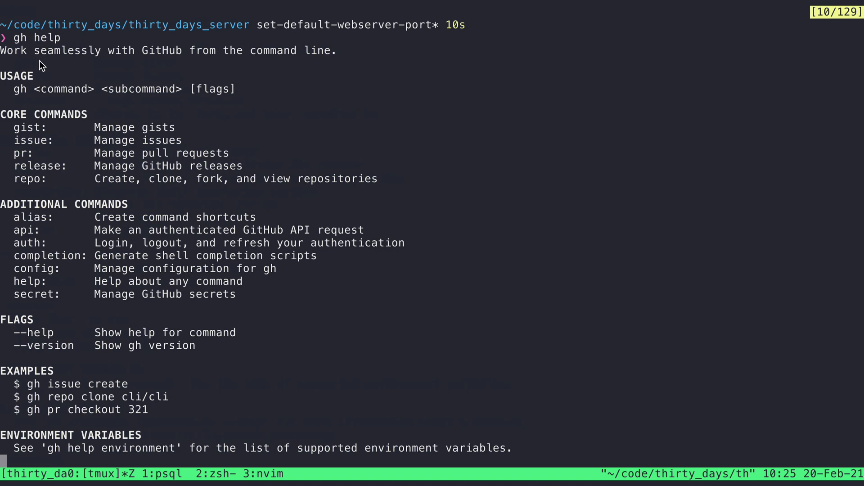
mouse_move(316, 299)
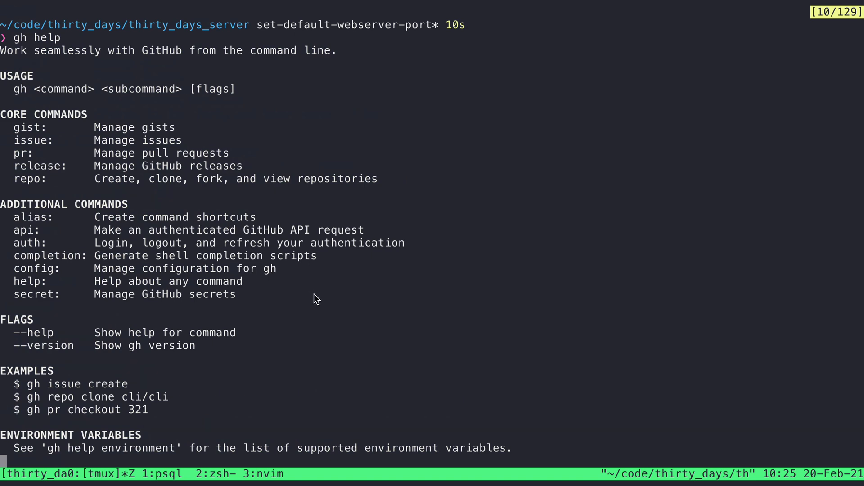